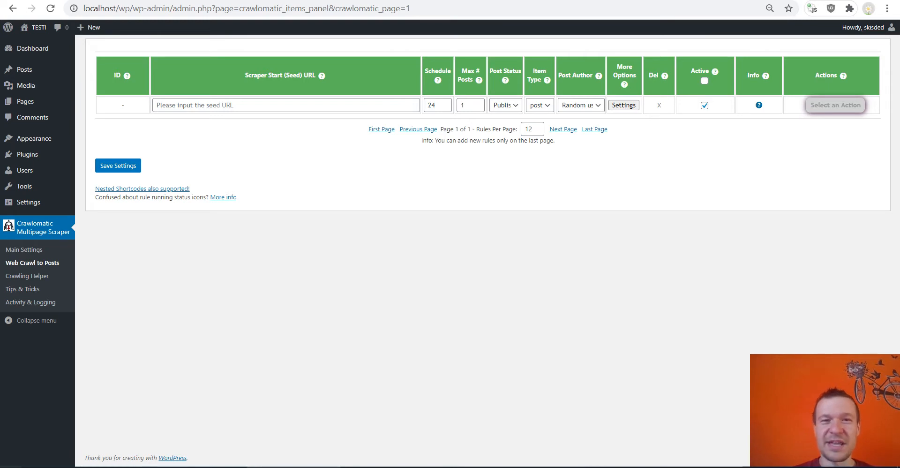
{"action": "mouse_move", "coordinate": [290, 334]}
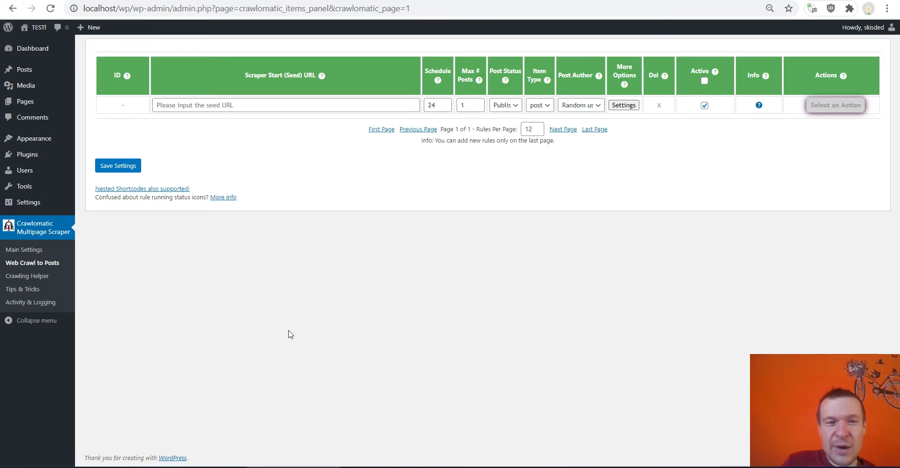
{"action": "mouse_move", "coordinate": [224, 253]}
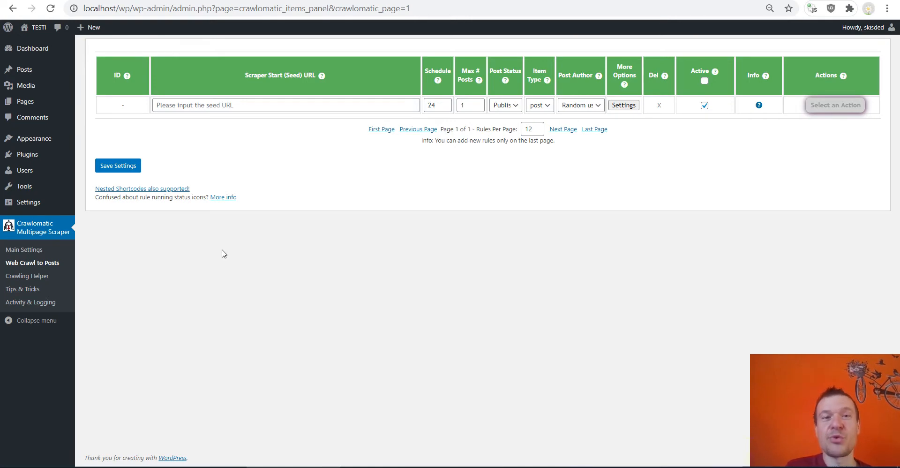
{"action": "mouse_move", "coordinate": [210, 290]}
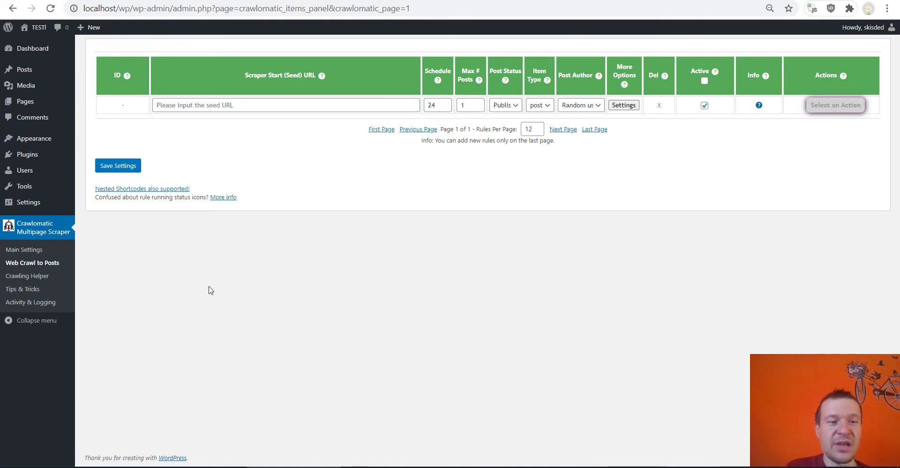
{"action": "mouse_move", "coordinate": [199, 301]}
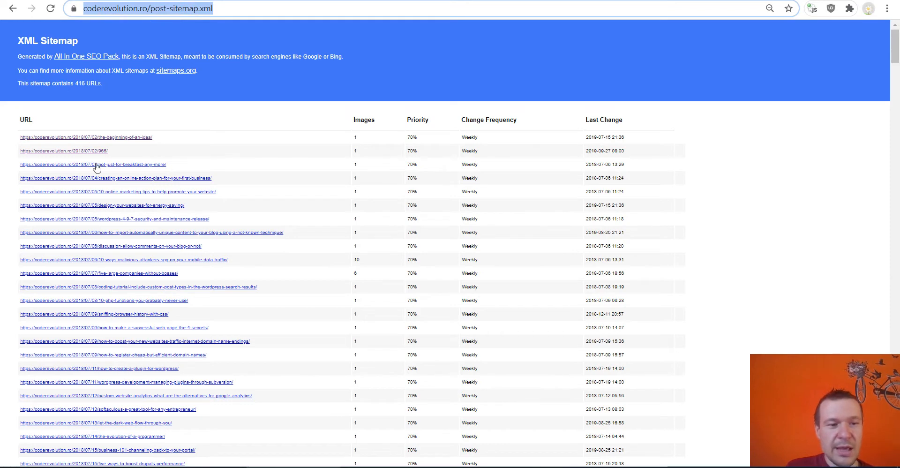
{"action": "mouse_move", "coordinate": [93, 165]}
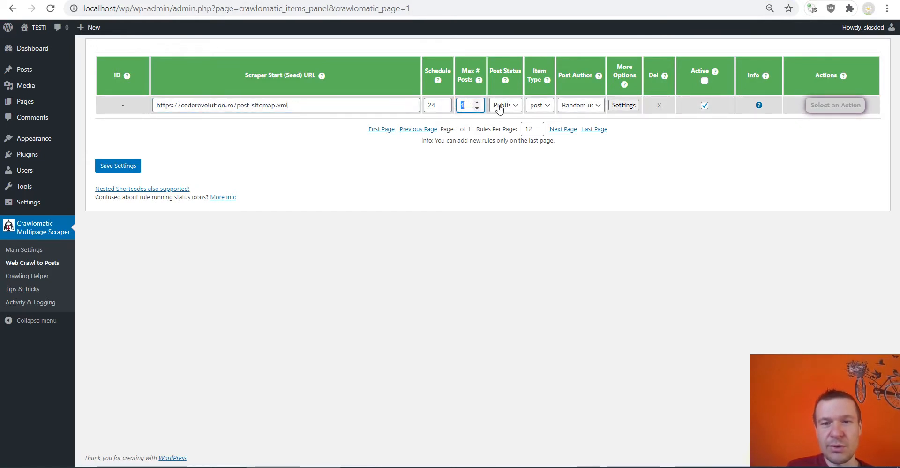
{"action": "mouse_move", "coordinate": [619, 124]}
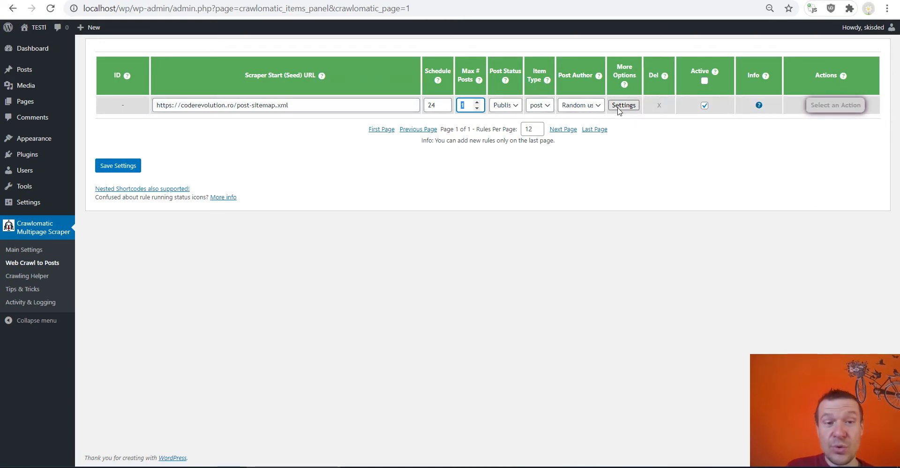
{"action": "mouse_move", "coordinate": [286, 125]}
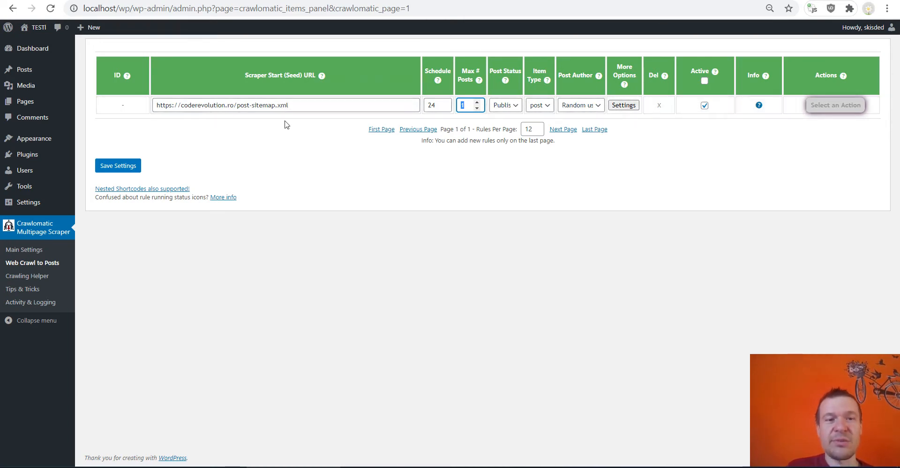
{"action": "mouse_move", "coordinate": [277, 105]}
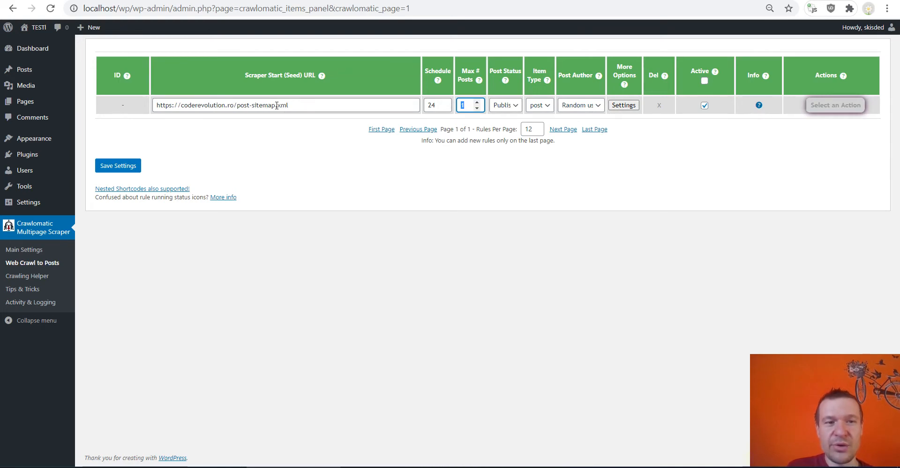
Step: In rule settings, enable Do Not Scrape Start URL and set Seed Page Crawling Query Type to Sitemap
{"action": "left_click", "coordinate": [624, 105]}
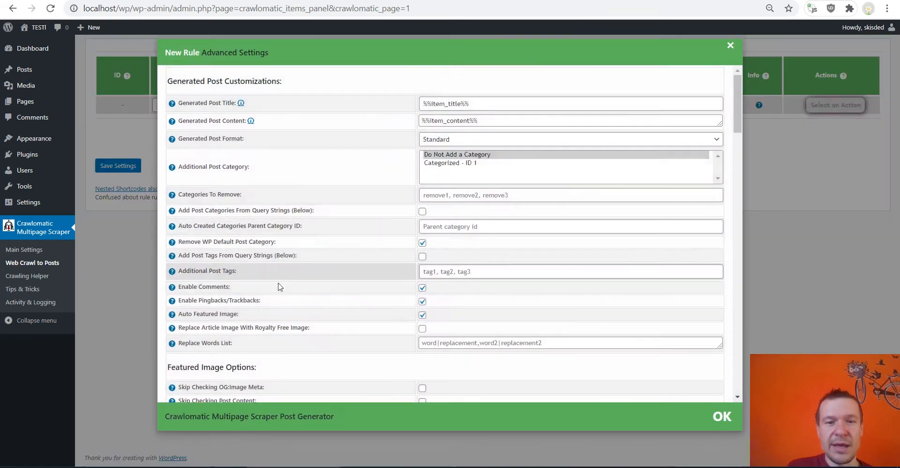
{"action": "scroll", "scroll_direction": "down", "scroll_amount": 3}
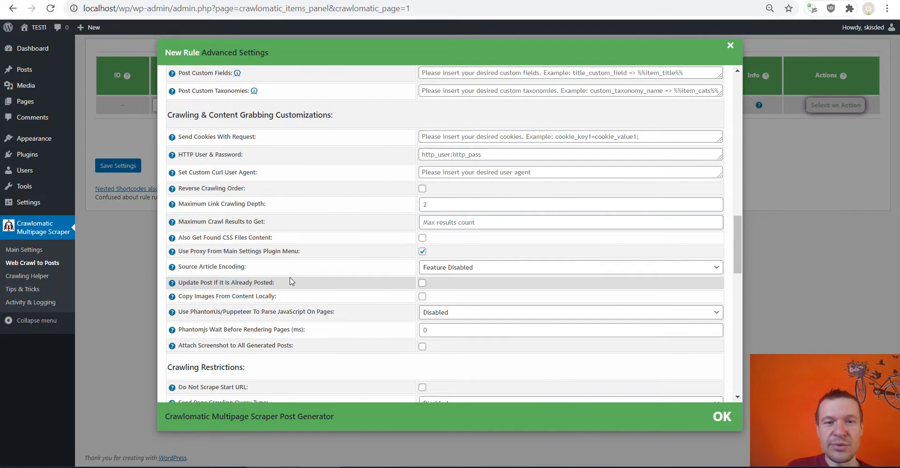
{"action": "scroll", "scroll_direction": "down", "scroll_amount": 3}
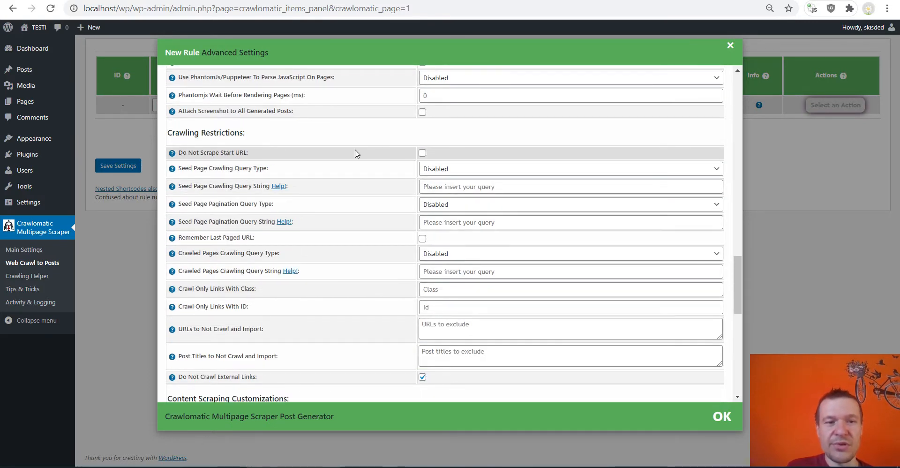
{"action": "left_click", "coordinate": [422, 152]}
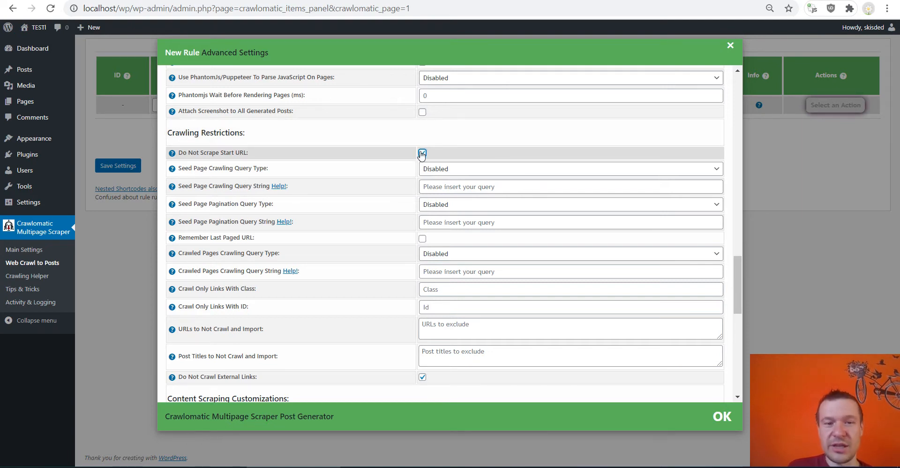
{"action": "left_click", "coordinate": [422, 153]}
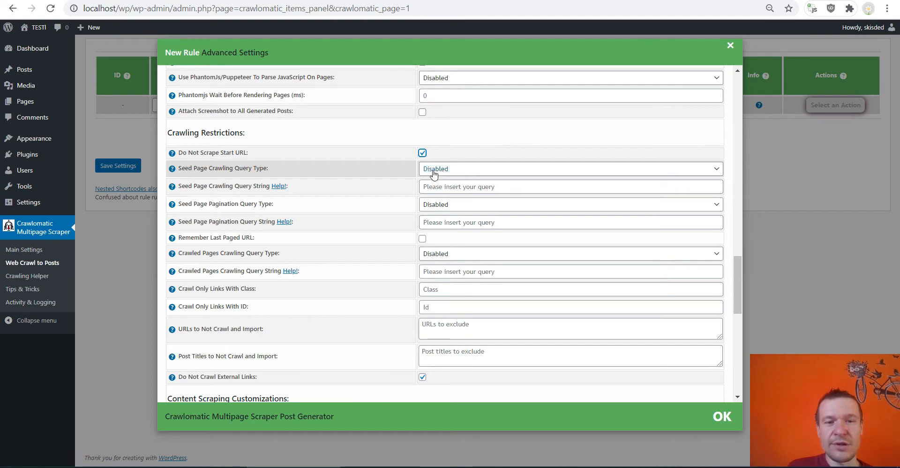
{"action": "left_click", "coordinate": [570, 169]}
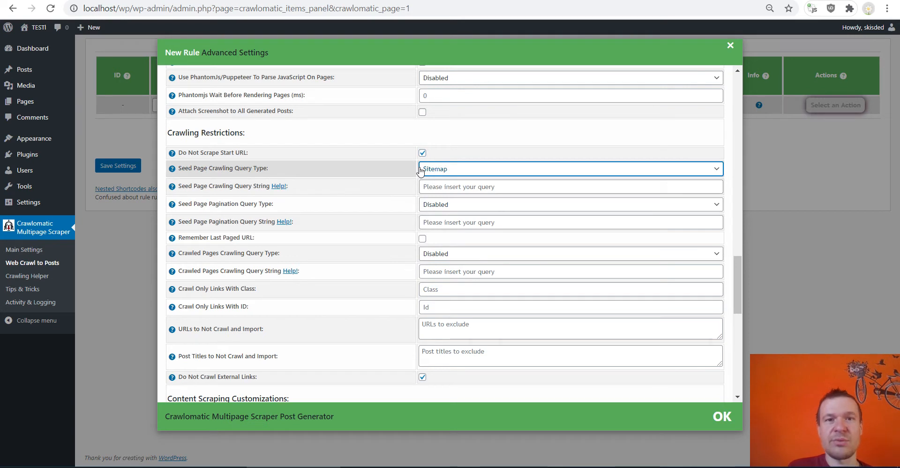
{"action": "mouse_move", "coordinate": [368, 173]}
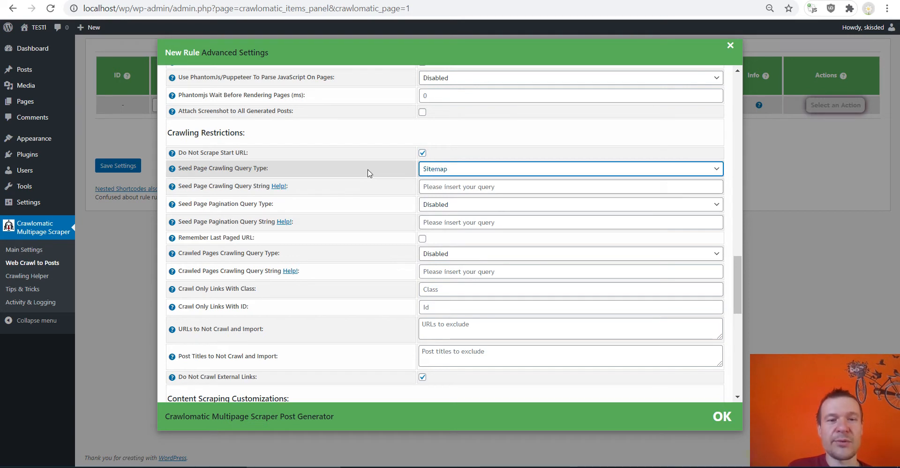
{"action": "mouse_move", "coordinate": [436, 172]}
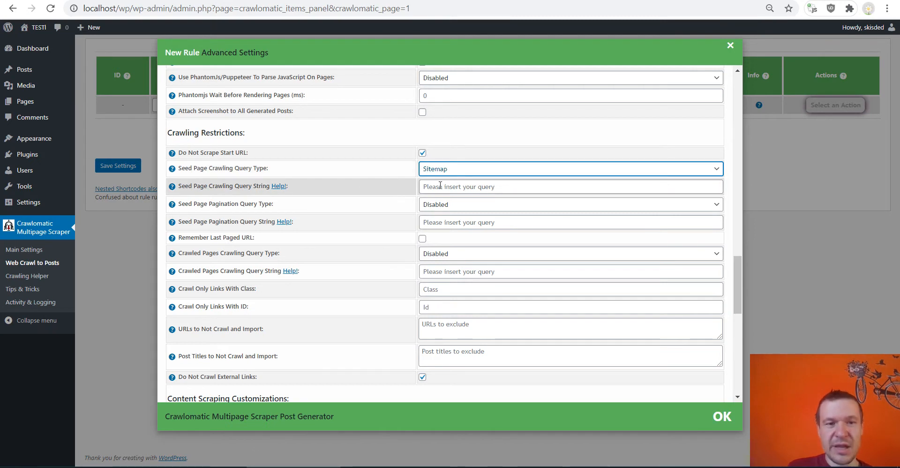
{"action": "mouse_move", "coordinate": [204, 194]}
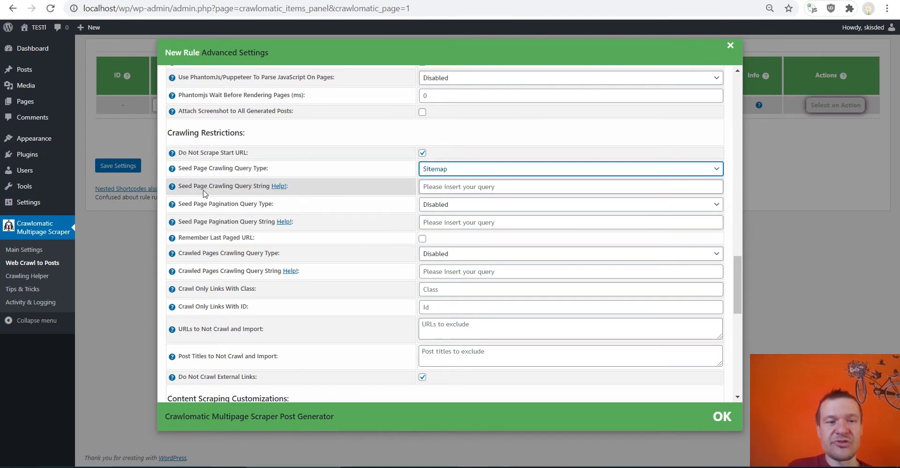
{"action": "mouse_move", "coordinate": [388, 191]}
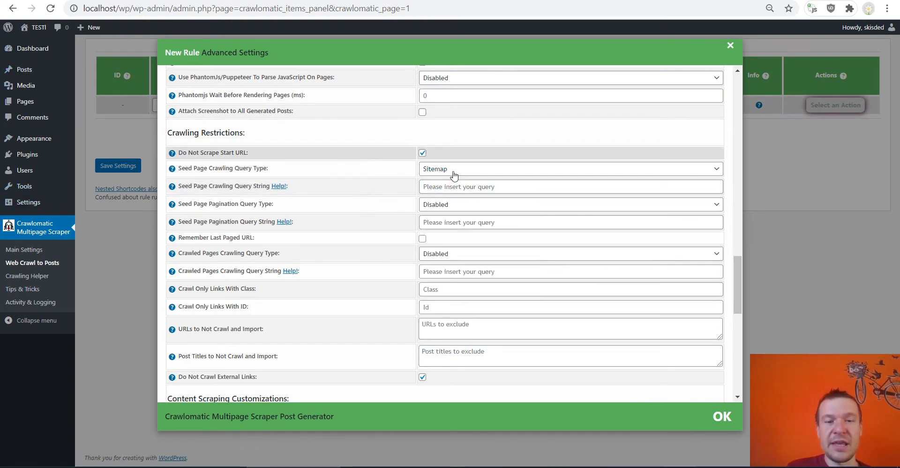
{"action": "left_click", "coordinate": [570, 186]}
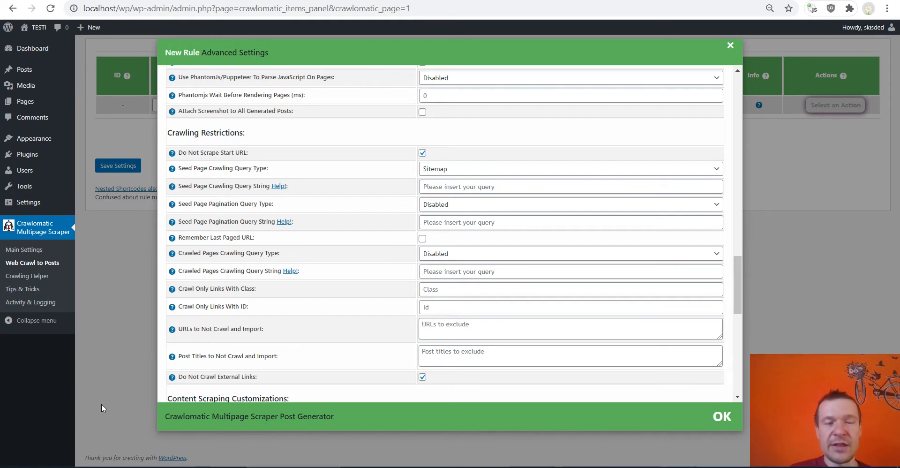
{"action": "mouse_move", "coordinate": [97, 372]}
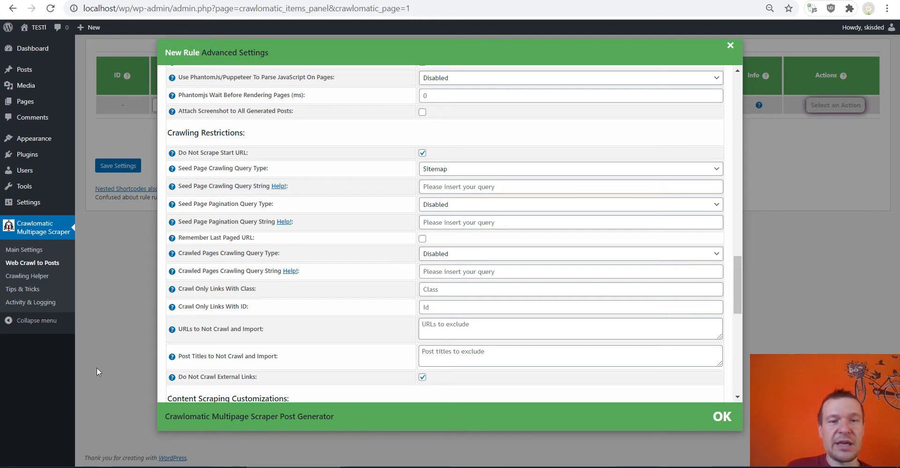
{"action": "mouse_move", "coordinate": [129, 145]}
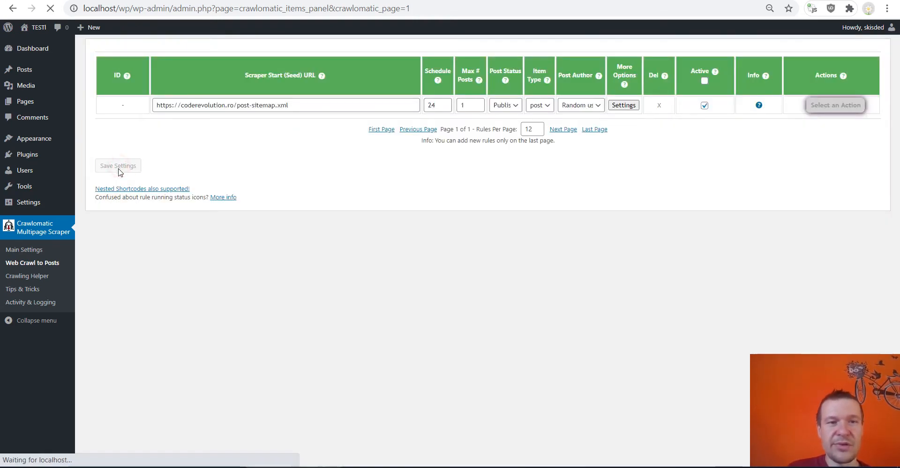
{"action": "left_click", "coordinate": [118, 165]}
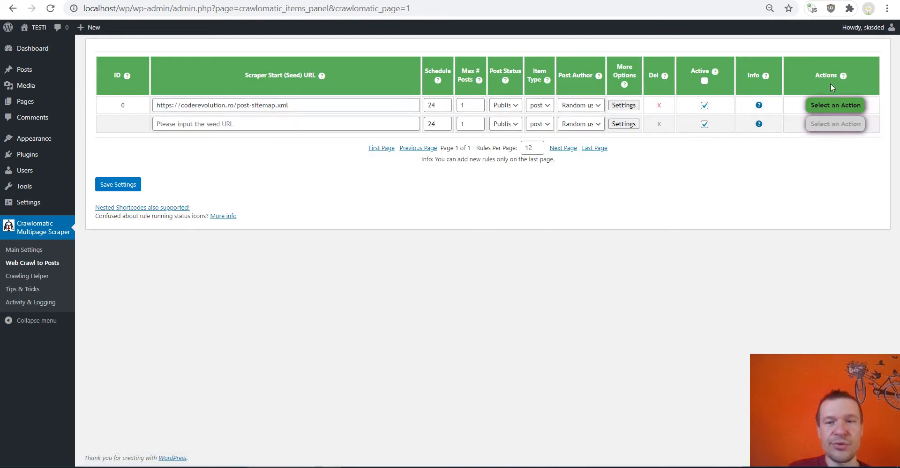
{"action": "left_click", "coordinate": [834, 104]}
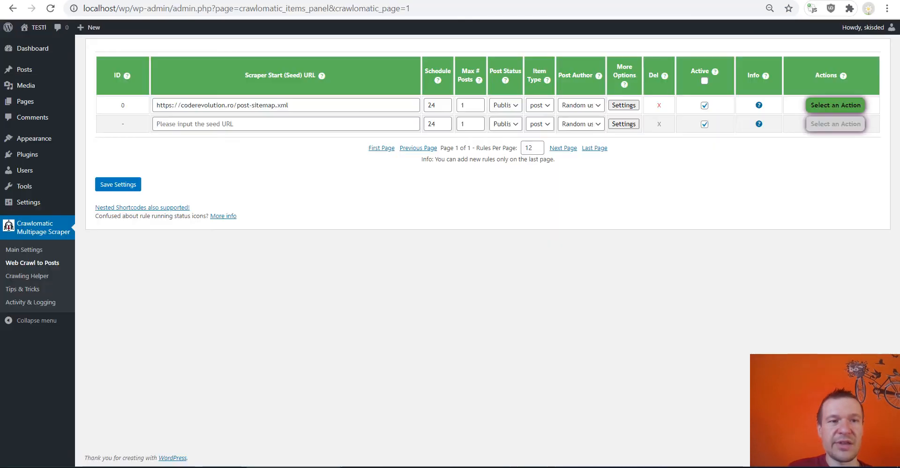
{"action": "left_click", "coordinate": [836, 105]}
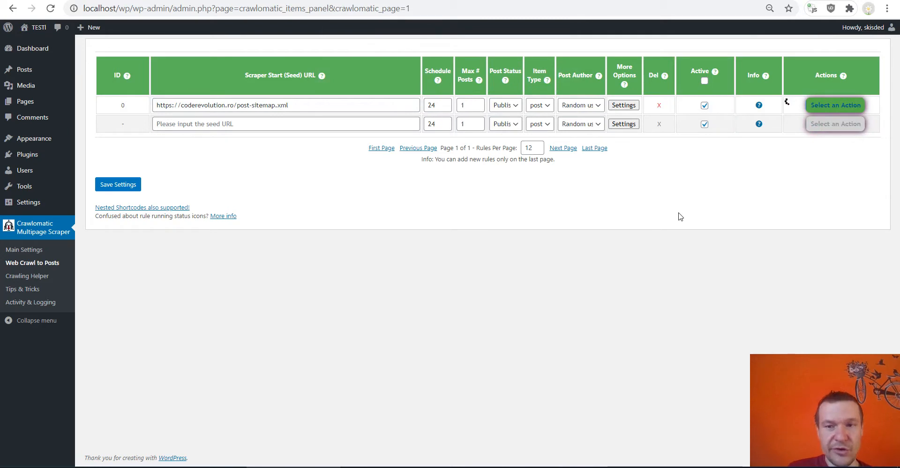
{"action": "mouse_move", "coordinate": [404, 205]}
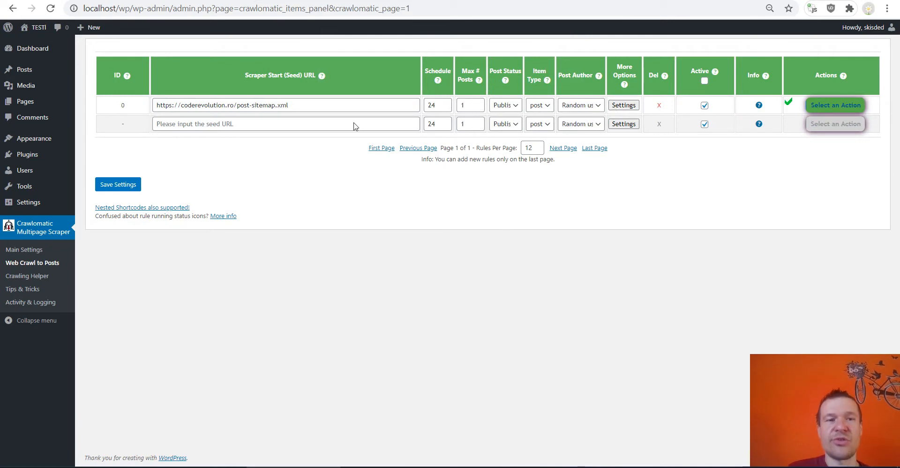
{"action": "left_click", "coordinate": [38, 28]}
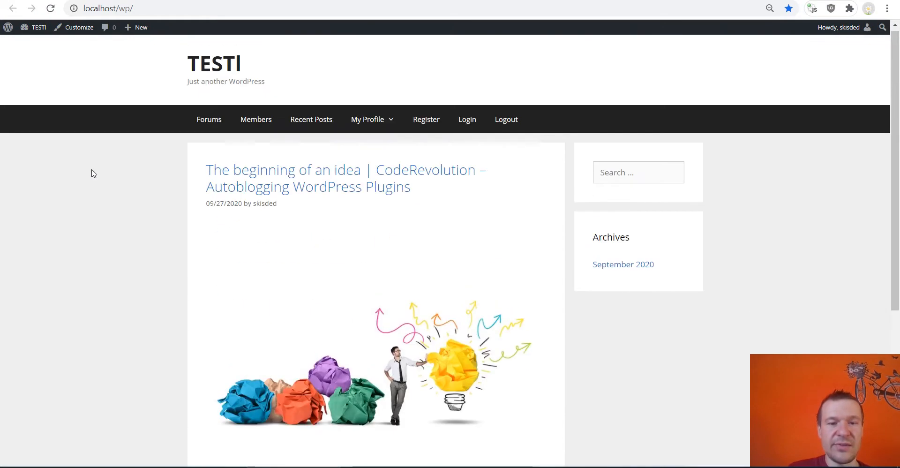
{"action": "scroll", "scroll_direction": "down", "scroll_amount": 3}
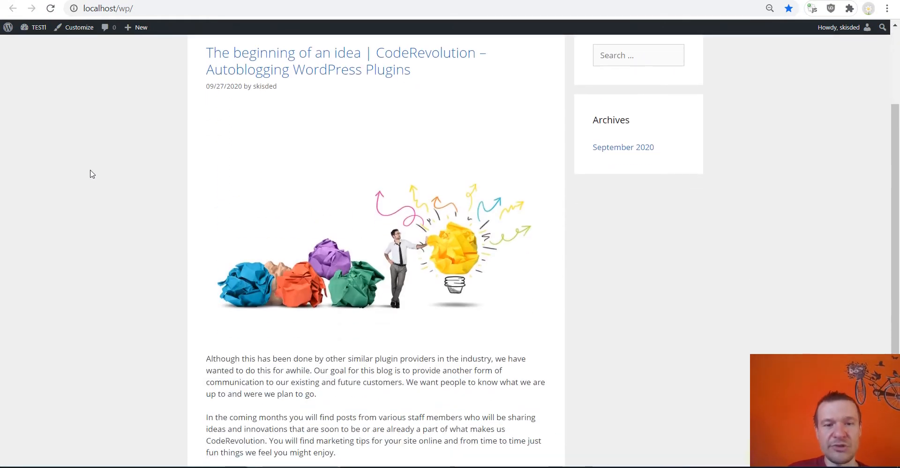
{"action": "scroll", "scroll_direction": "down", "scroll_amount": 3}
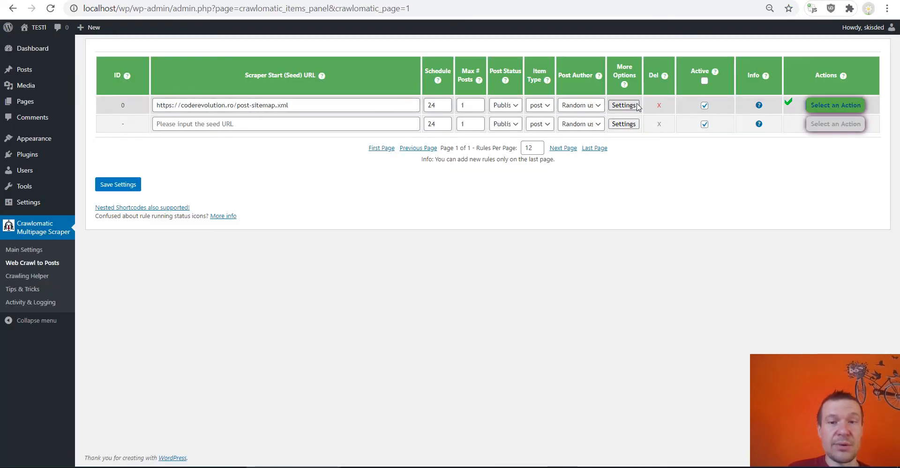
Step: Open rule 0's advanced settings and scroll down to Crawling Restrictions
{"action": "left_click", "coordinate": [624, 105]}
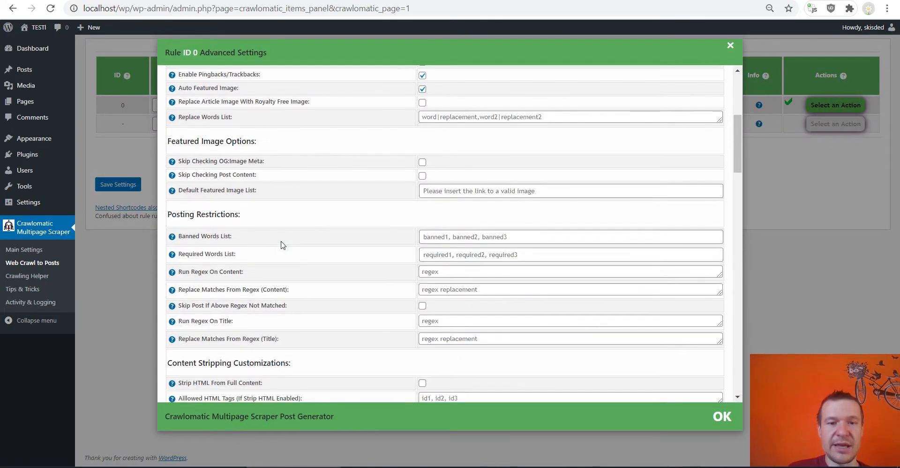
{"action": "scroll", "scroll_direction": "down", "scroll_amount": 3}
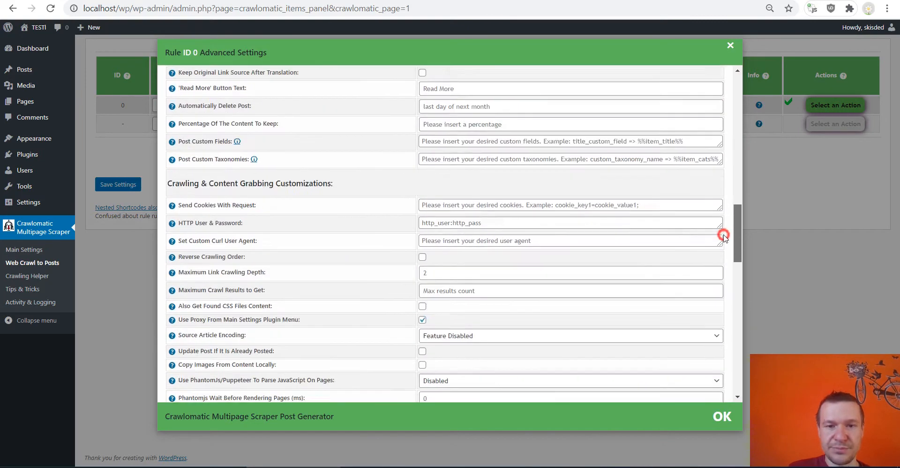
{"action": "scroll", "scroll_direction": "down", "scroll_amount": 3}
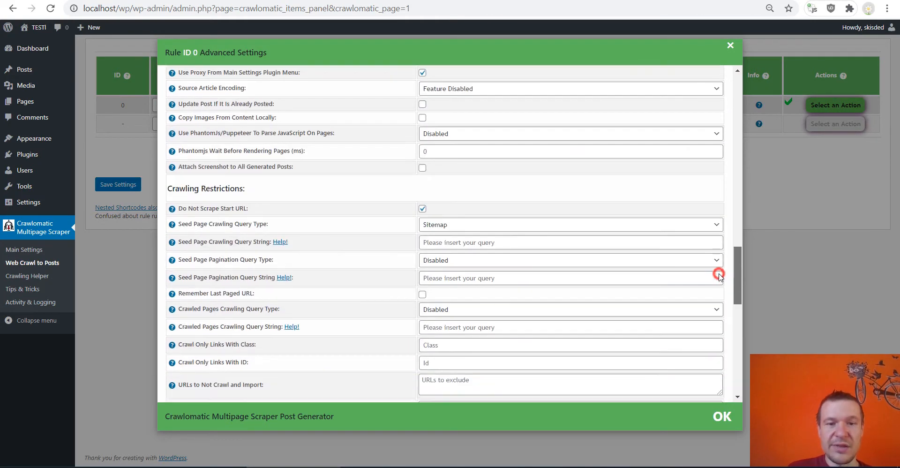
{"action": "scroll", "scroll_direction": "down", "scroll_amount": 3}
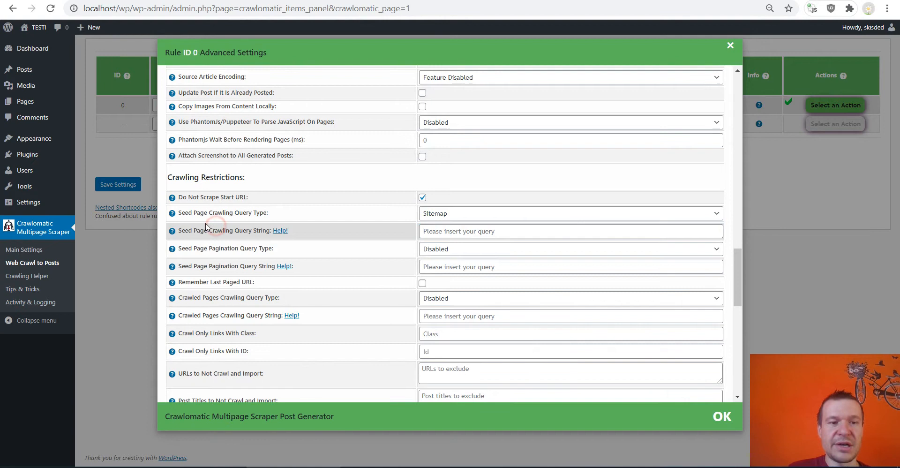
{"action": "mouse_move", "coordinate": [243, 233]}
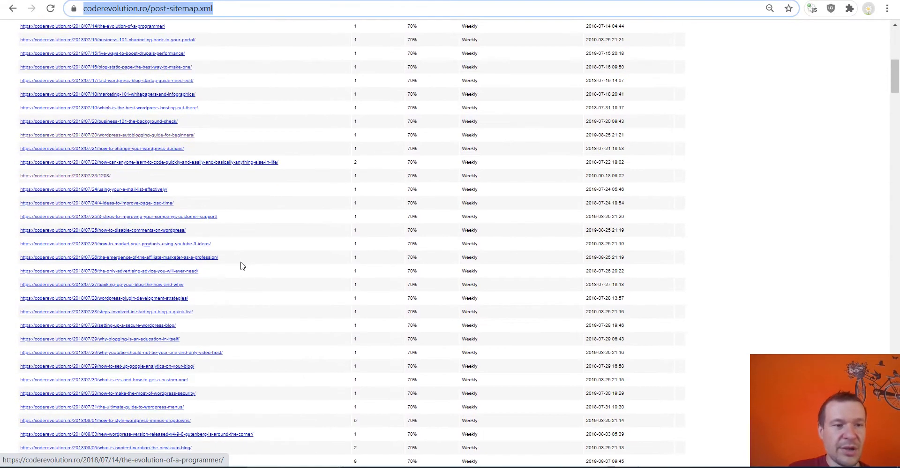
{"action": "scroll", "scroll_direction": "down", "scroll_amount": 3}
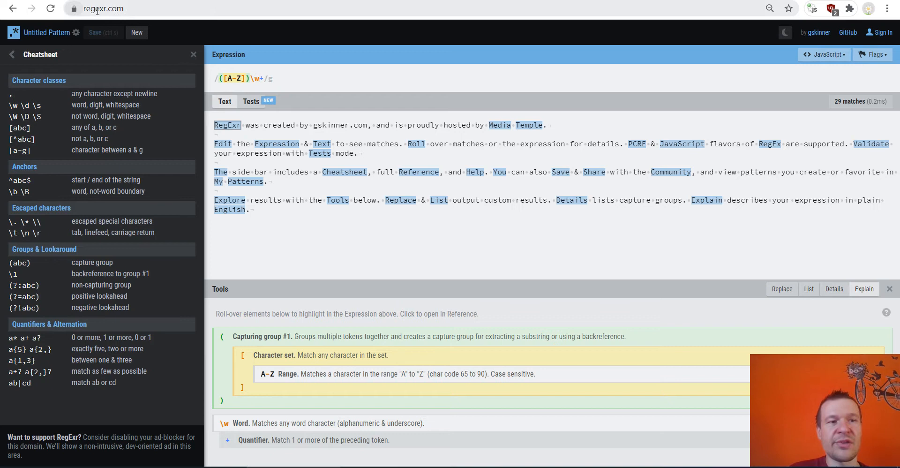
{"action": "mouse_move", "coordinate": [345, 187]}
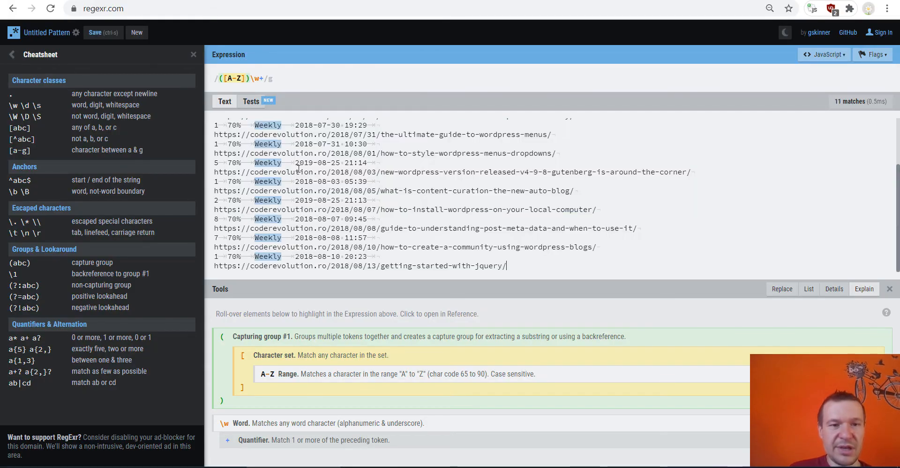
Step: Scroll up through the pasted coderevolution.ro sitemap listing in RegExr's test text
{"action": "scroll", "scroll_direction": "up", "scroll_amount": 3}
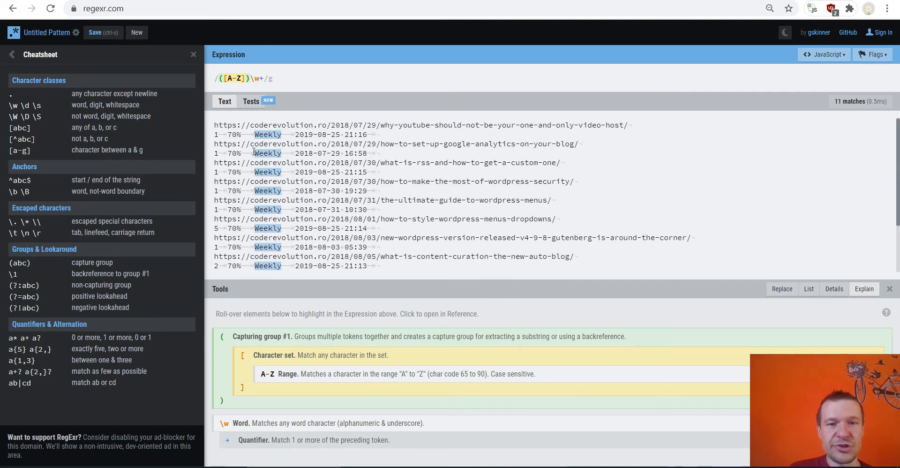
{"action": "mouse_move", "coordinate": [266, 135]}
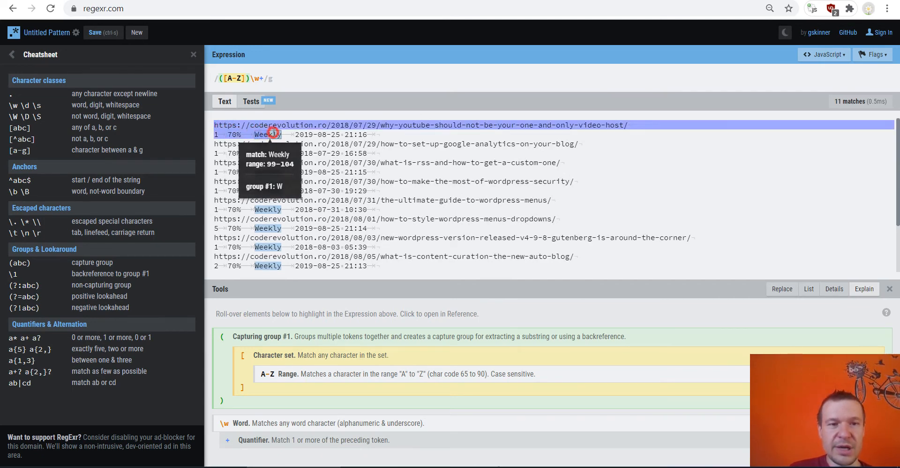
{"action": "mouse_move", "coordinate": [378, 126]}
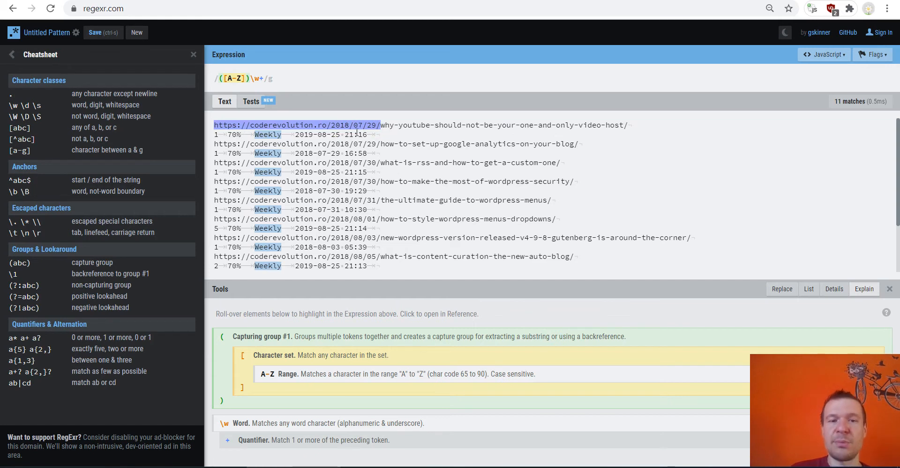
{"action": "mouse_move", "coordinate": [338, 125]}
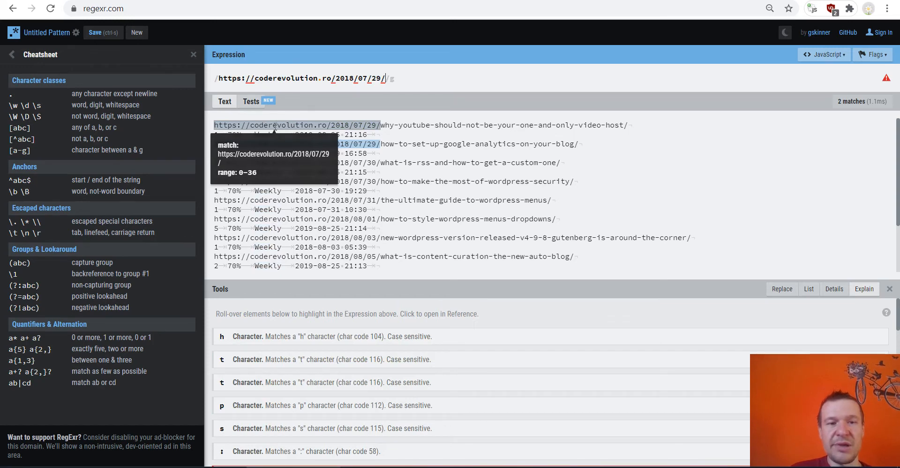
{"action": "mouse_move", "coordinate": [241, 78]}
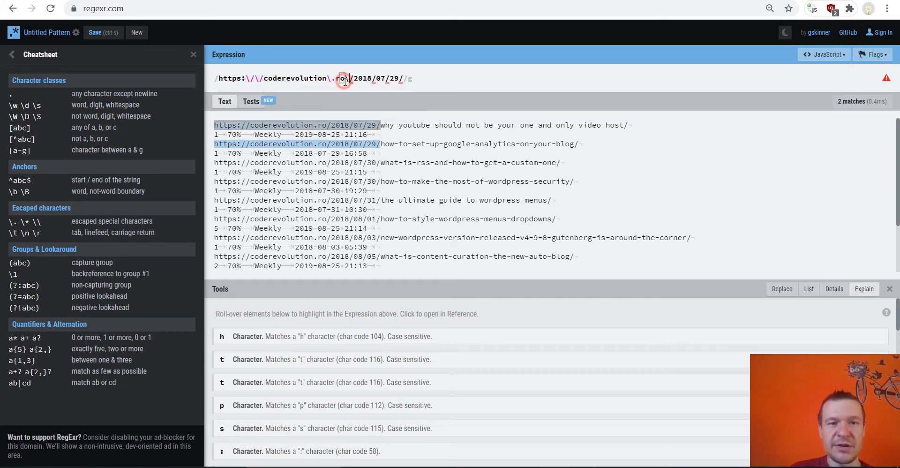
{"action": "mouse_move", "coordinate": [381, 78]}
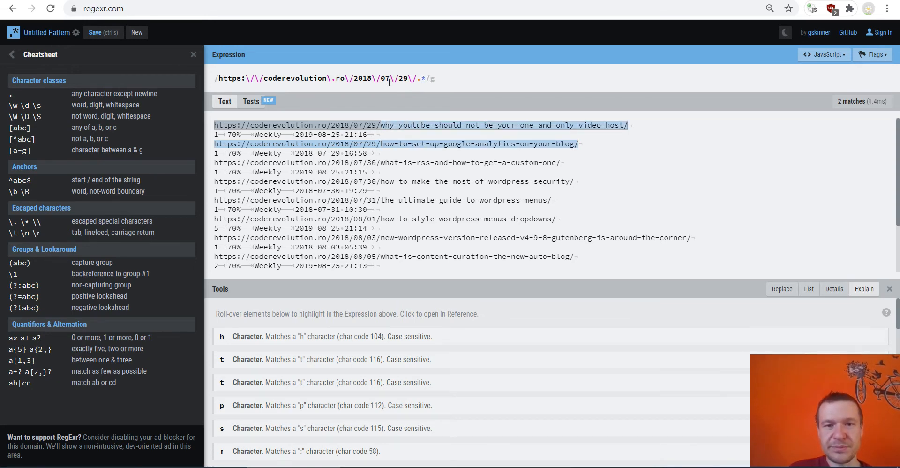
{"action": "mouse_move", "coordinate": [423, 78]}
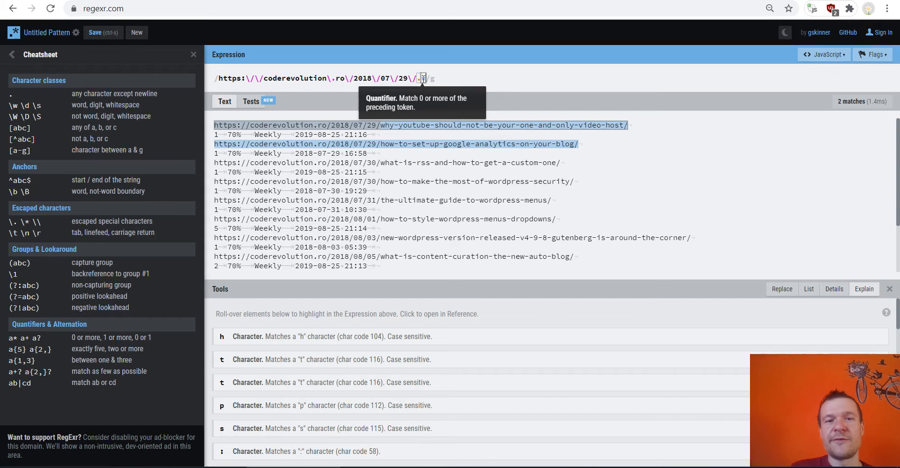
{"action": "mouse_move", "coordinate": [419, 78]}
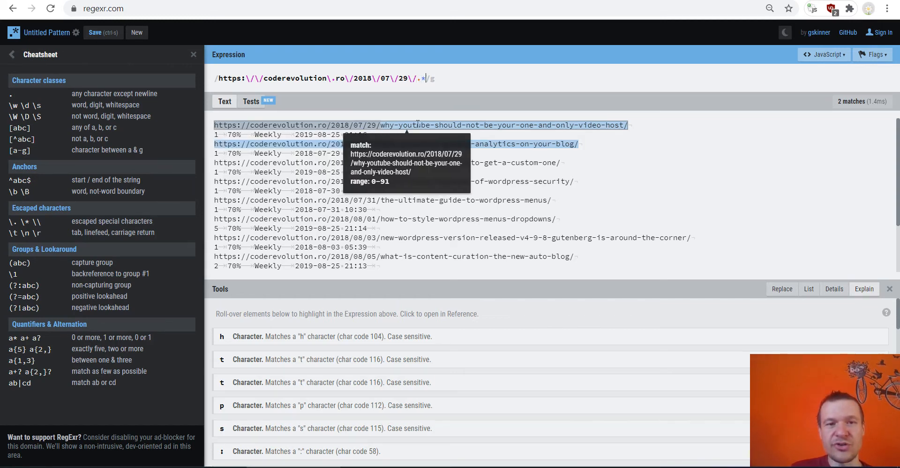
{"action": "mouse_move", "coordinate": [396, 143]}
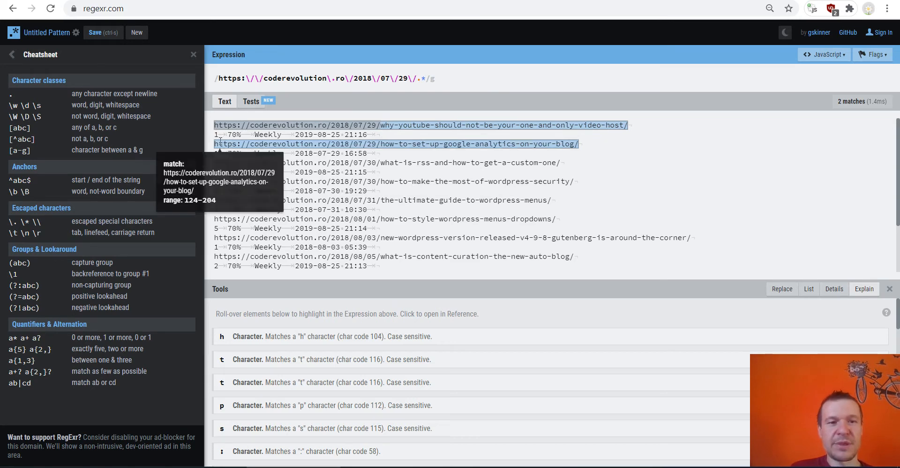
{"action": "mouse_move", "coordinate": [399, 73]}
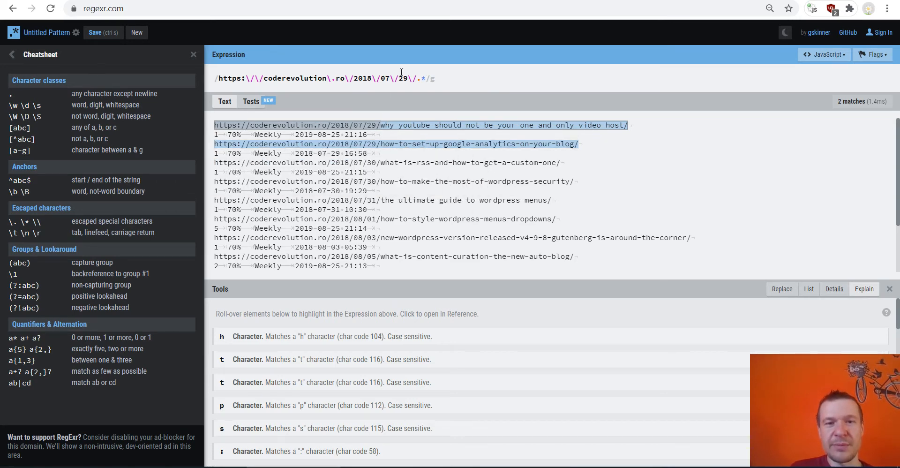
{"action": "mouse_move", "coordinate": [216, 78]}
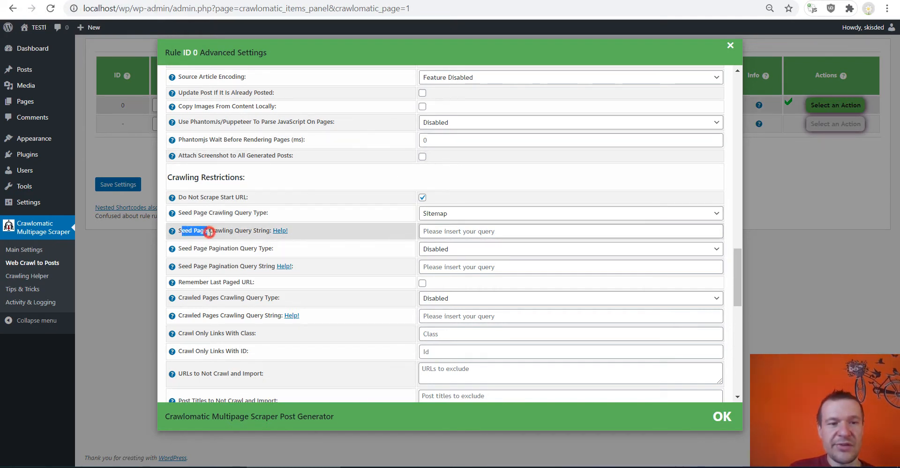
Step: Set Seed Page Crawling Query String to #https:\/\/coderevolution\.ro\/2018\/07\/29\/.*# and close advanced settings
{"action": "left_click", "coordinate": [571, 231]}
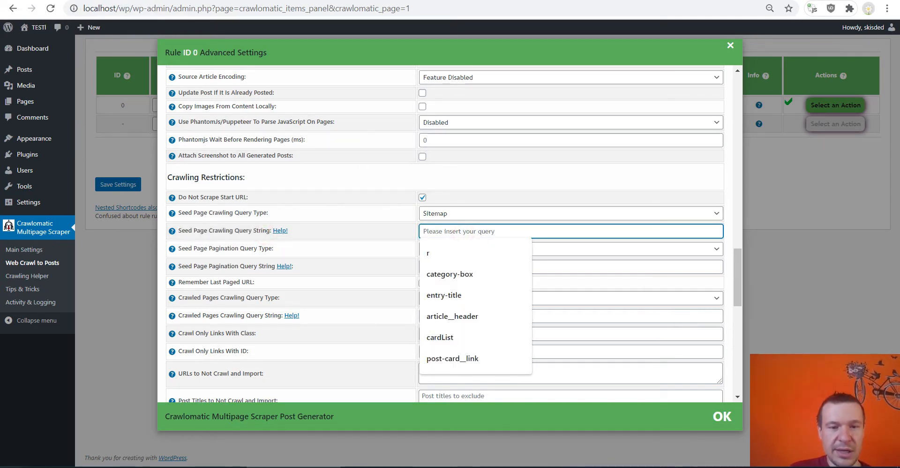
{"action": "type", "text": "#"}
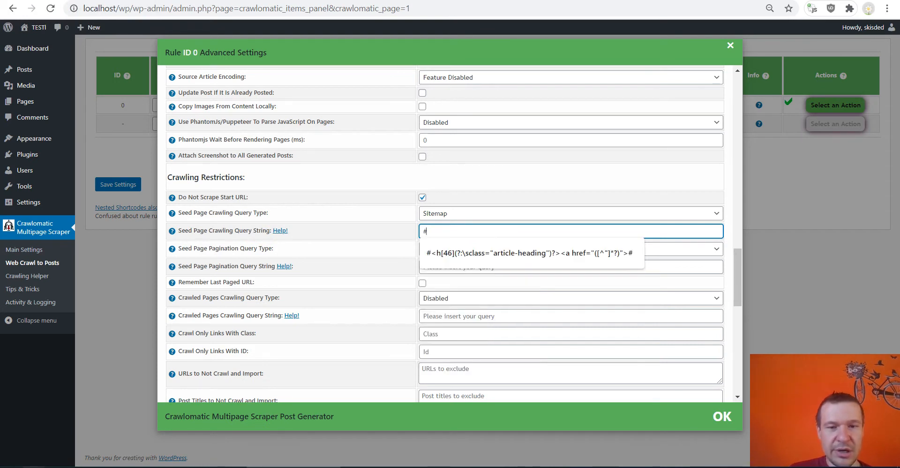
{"action": "type", "text": "#"}
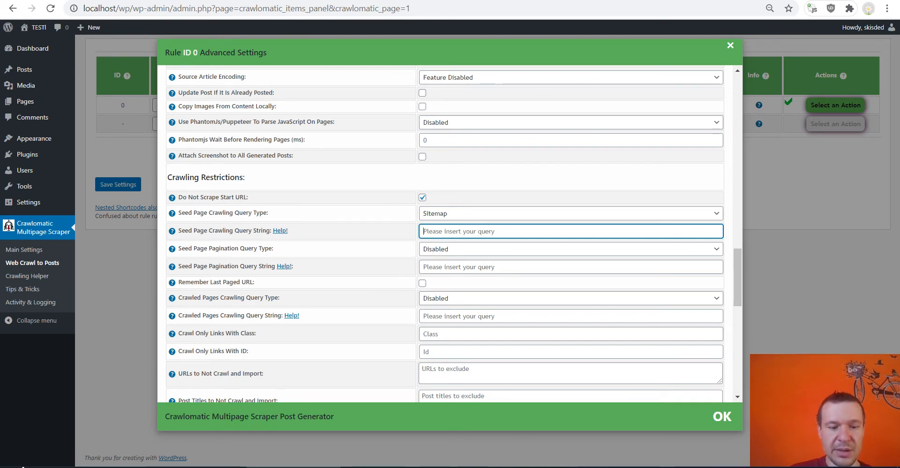
{"action": "type", "text": "##"}
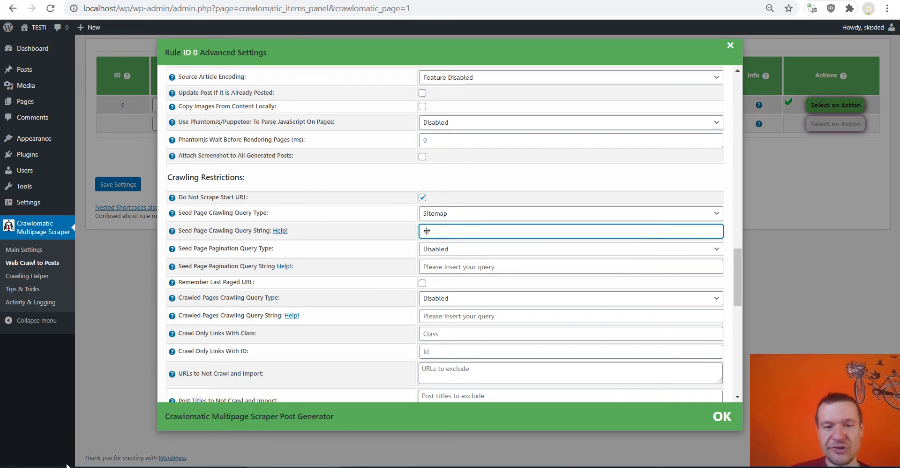
{"action": "type", "text": "#"}
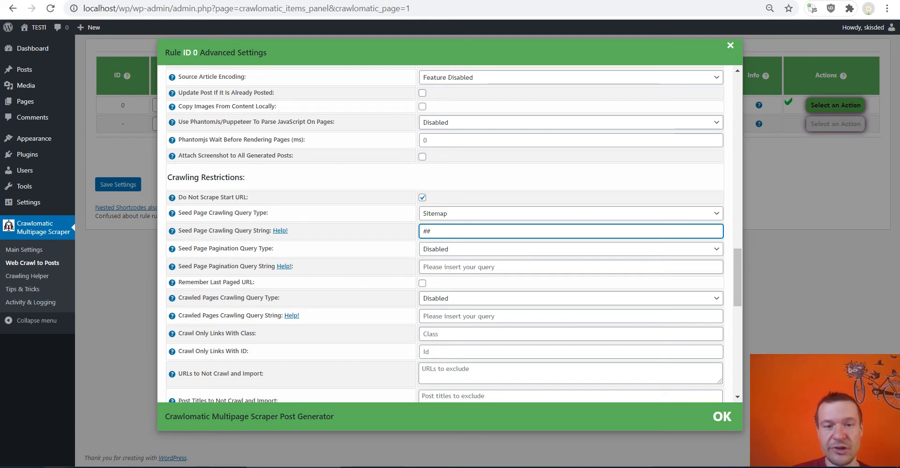
{"action": "type", "text": "#https:\\/\\/coderevolution\\.ro\\/2018\\/07\\/29\\/.*#"}
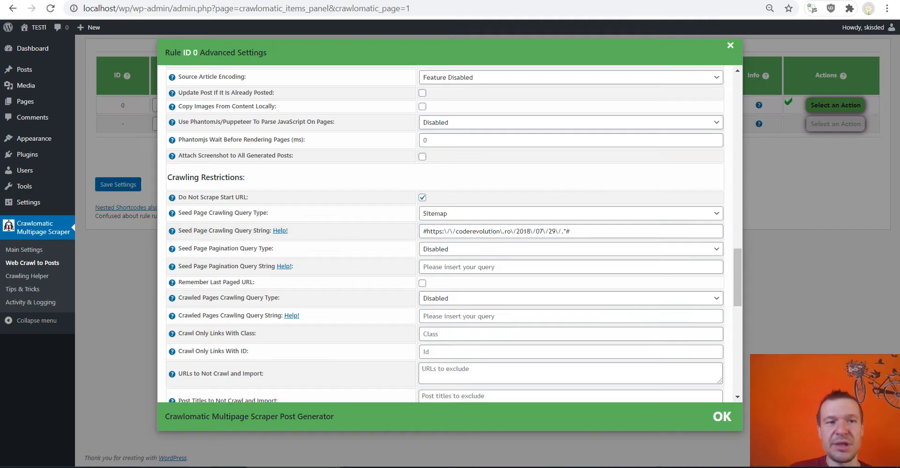
{"action": "left_click", "coordinate": [571, 231]}
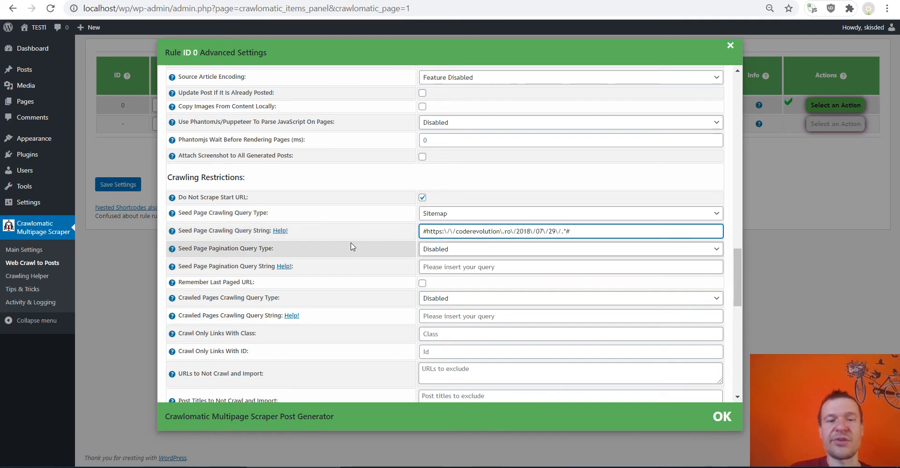
{"action": "left_click", "coordinate": [722, 417]}
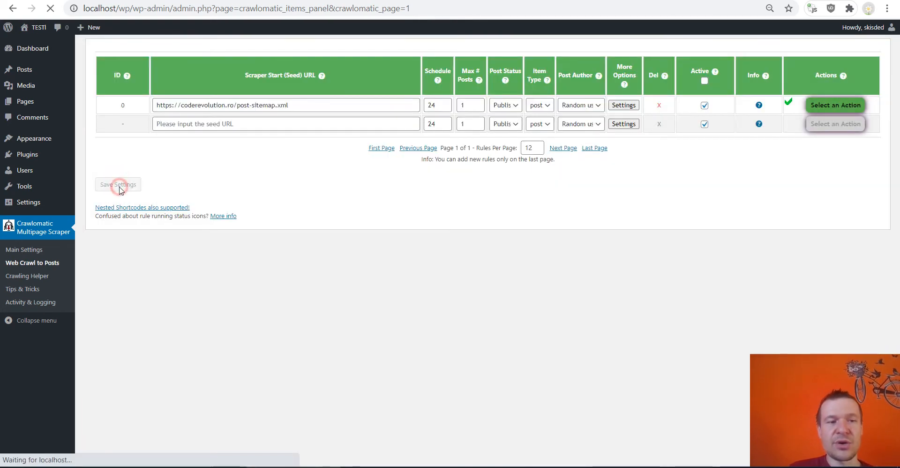
Step: Save the Crawlomatic rules so rule 0's date-filtered query string is stored
{"action": "left_click", "coordinate": [835, 105]}
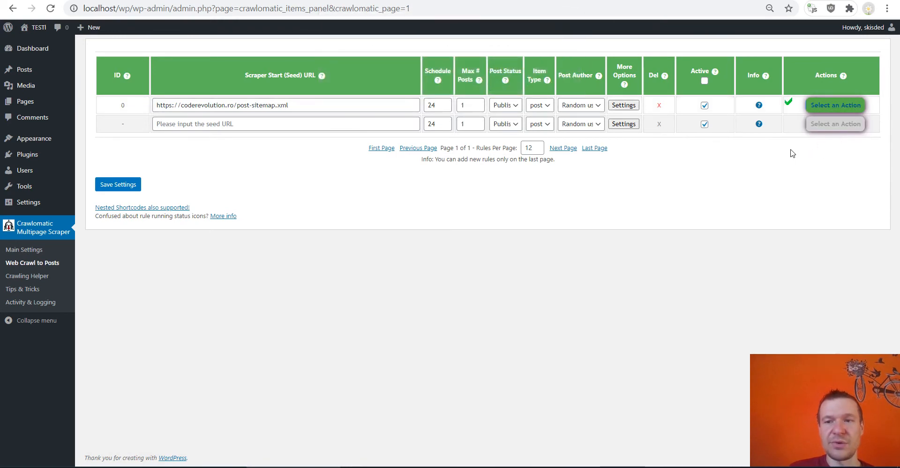
{"action": "mouse_move", "coordinate": [836, 105]}
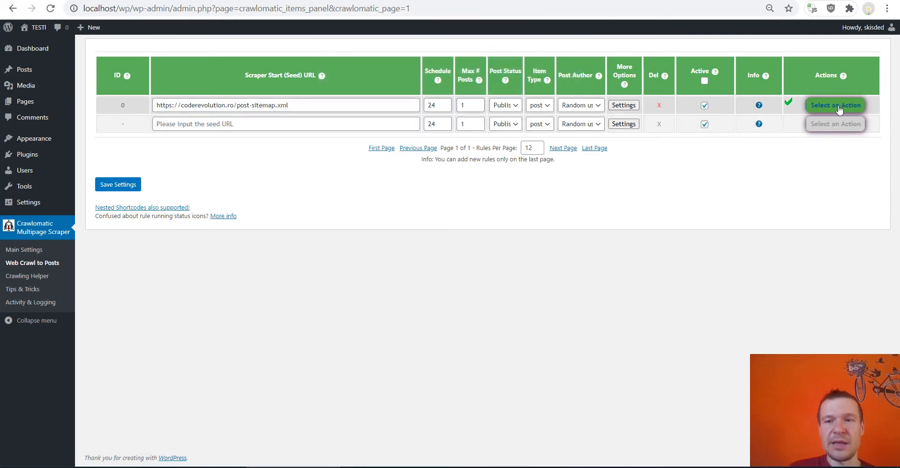
{"action": "mouse_move", "coordinate": [824, 109]}
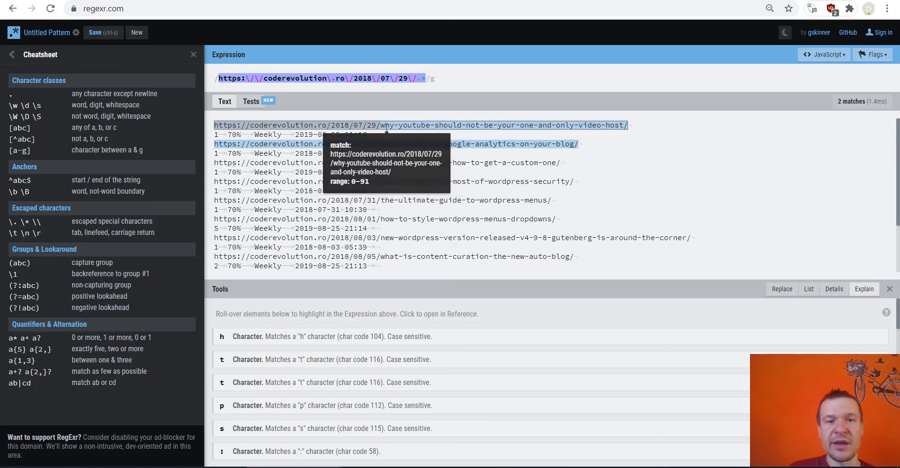
{"action": "mouse_move", "coordinate": [396, 144]}
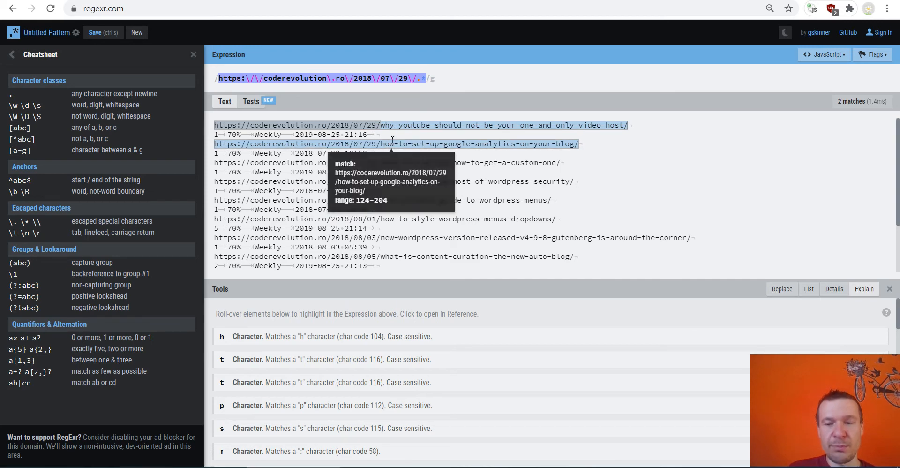
{"action": "mouse_move", "coordinate": [569, 125]}
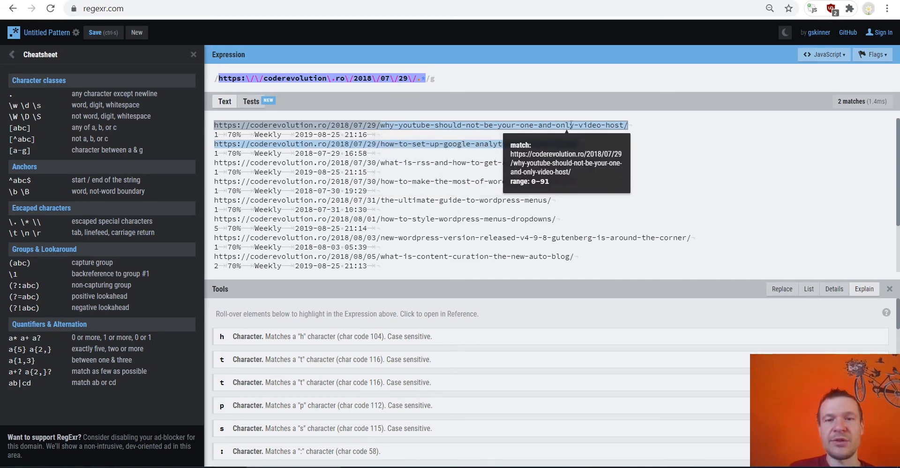
{"action": "mouse_move", "coordinate": [440, 144]}
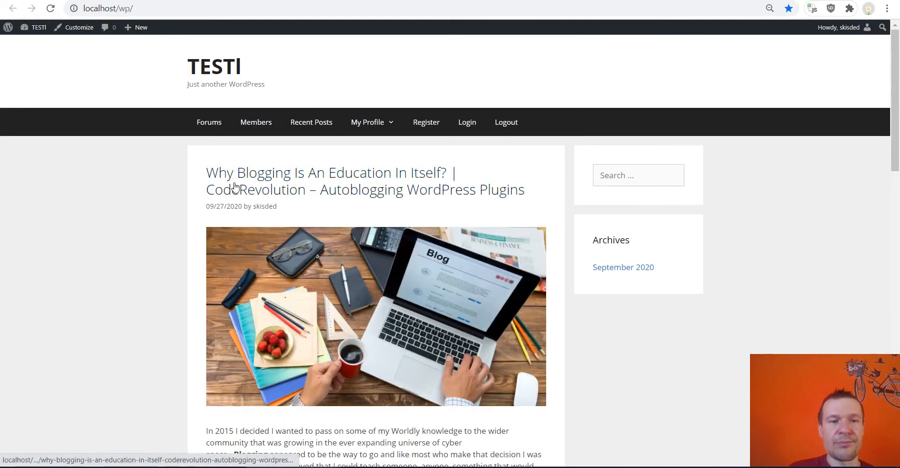
{"action": "mouse_move", "coordinate": [226, 179]}
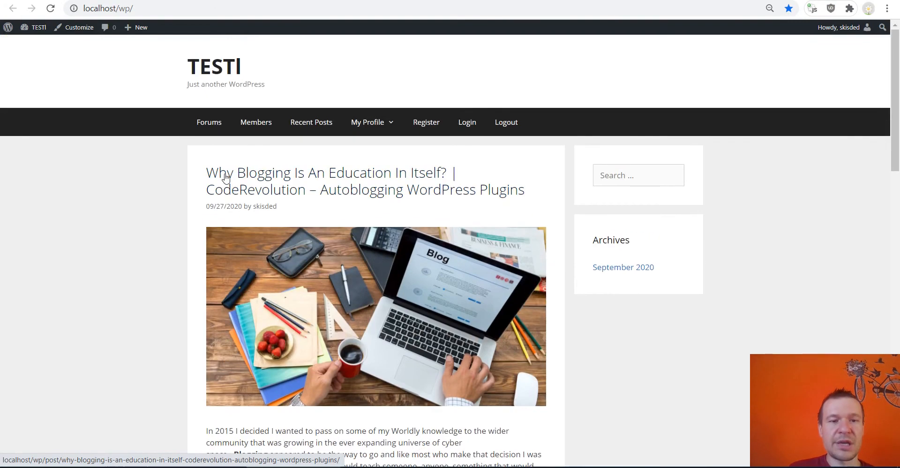
Step: Scroll through the front page showing the imported post 'Why Blogging Is An Education In Itself?'
{"action": "scroll", "scroll_direction": "down", "scroll_amount": 3}
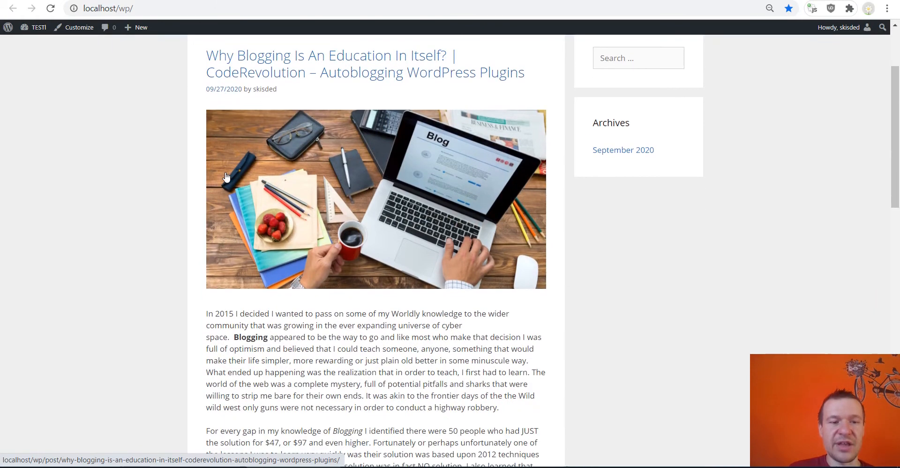
{"action": "scroll", "scroll_direction": "up", "scroll_amount": 3}
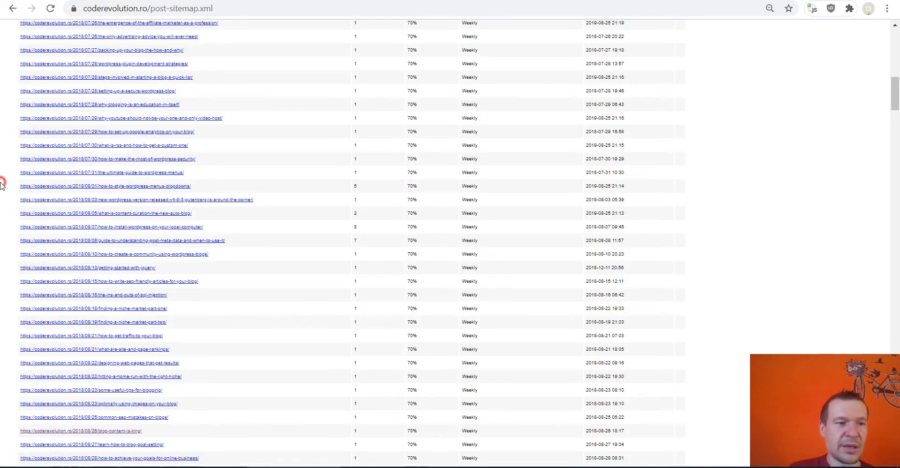
Step: Search the post sitemap for 'why-blogg' to locate the why-blogging-is-an-education-in-itself URL
{"action": "scroll", "scroll_direction": "up", "scroll_amount": 3}
{"action": "type", "text": "wh"}
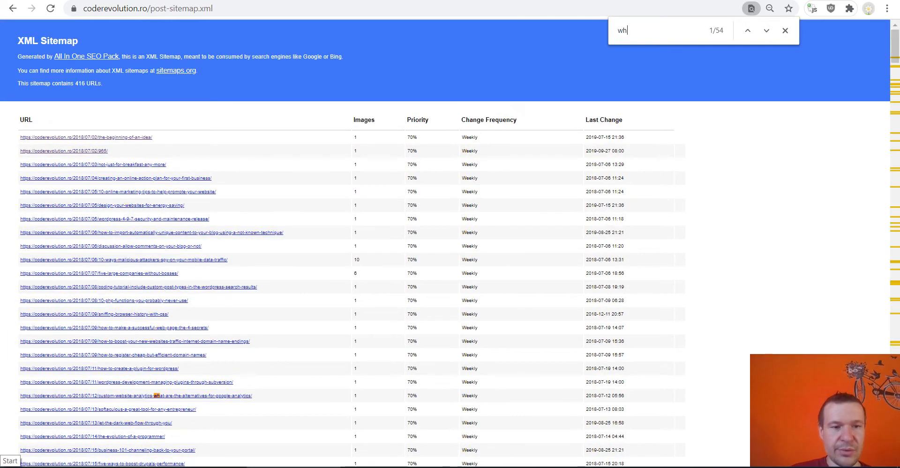
{"action": "type", "text": "y"}
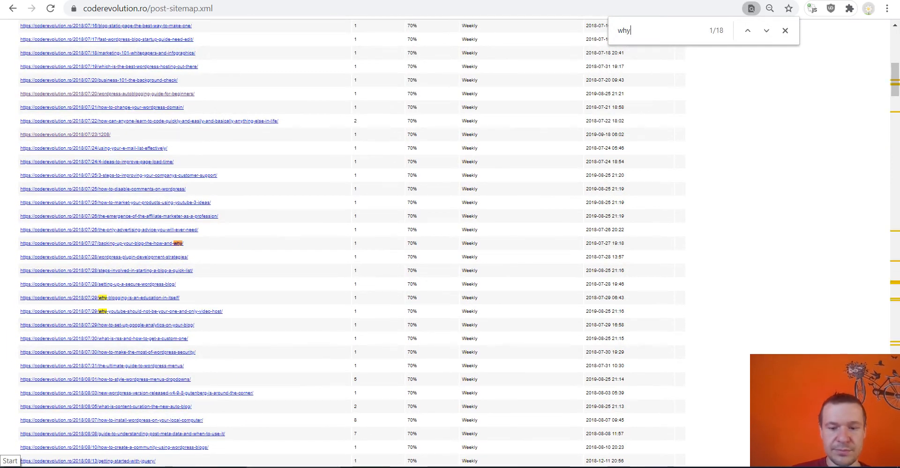
{"action": "type", "text": "-bloggg"}
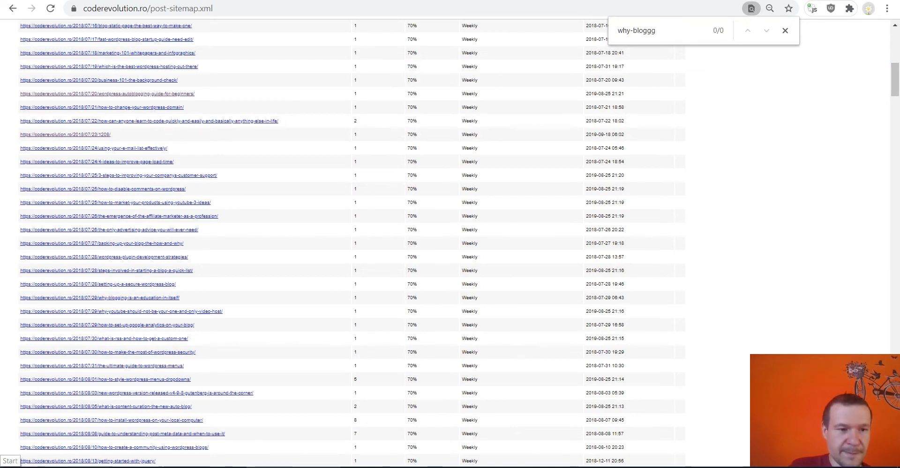
{"action": "key", "text": "Backspace"}
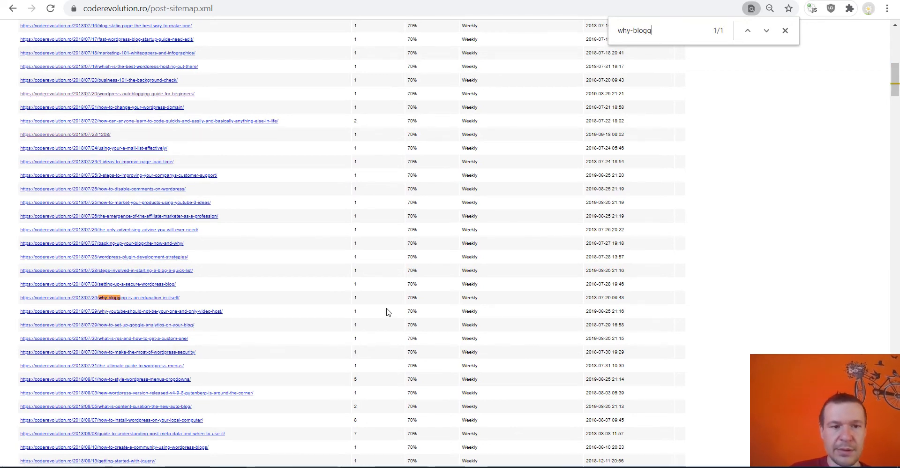
{"action": "mouse_move", "coordinate": [109, 298]}
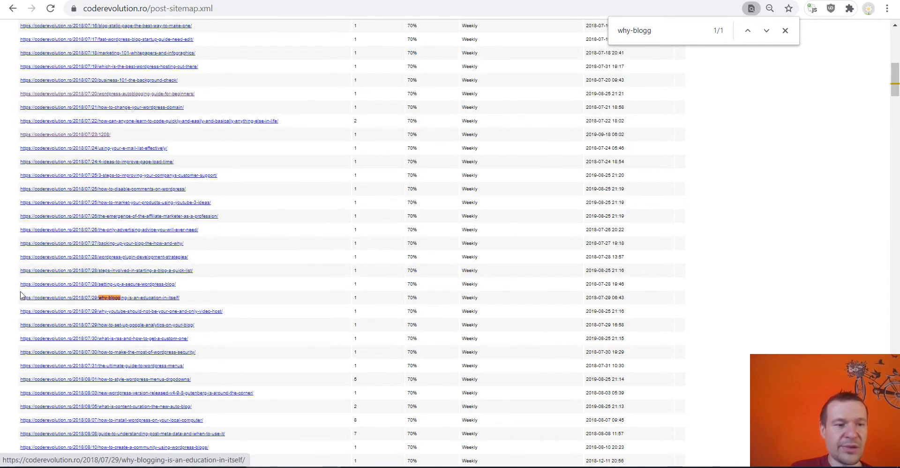
{"action": "left_click", "coordinate": [202, 301]}
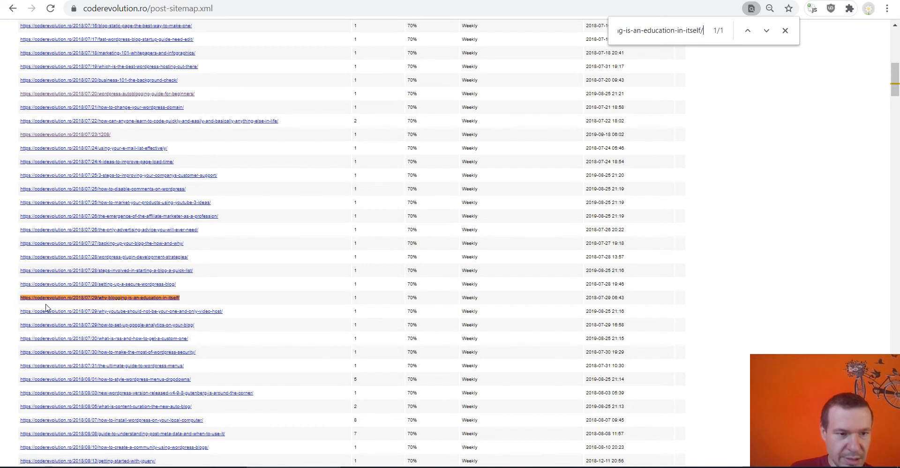
{"action": "mouse_move", "coordinate": [77, 302]}
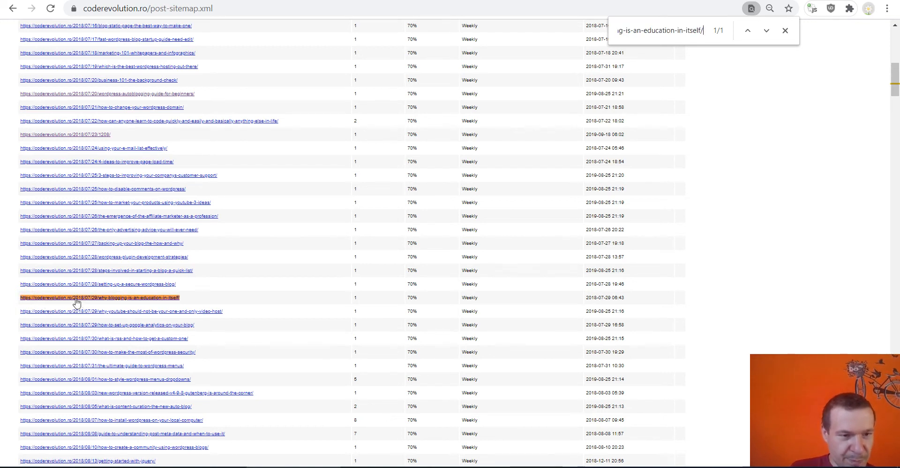
{"action": "mouse_move", "coordinate": [103, 300]}
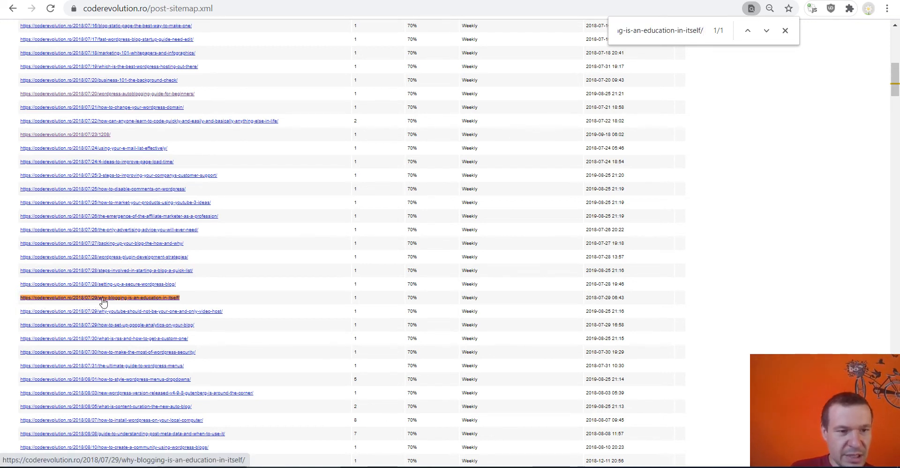
{"action": "mouse_move", "coordinate": [172, 286]}
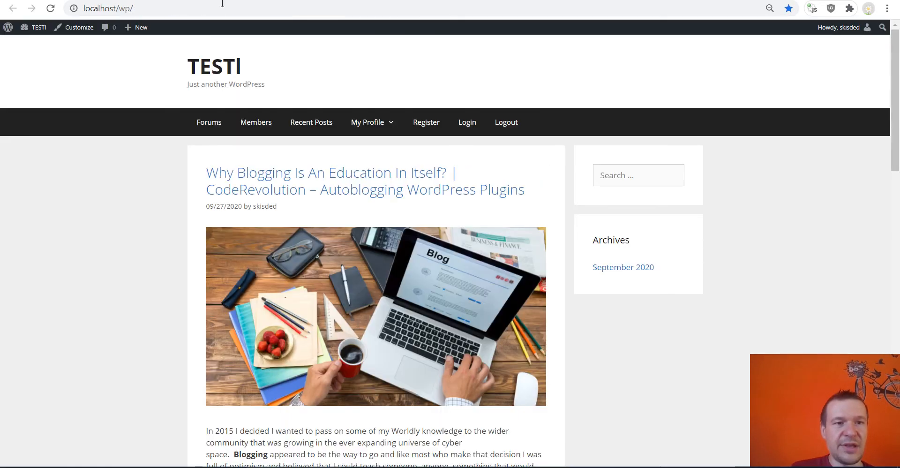
Step: Open rule 0's advanced settings and start reworking the seed query regex for coderevolution.ro posts
{"action": "scroll", "scroll_direction": "down", "scroll_amount": 3}
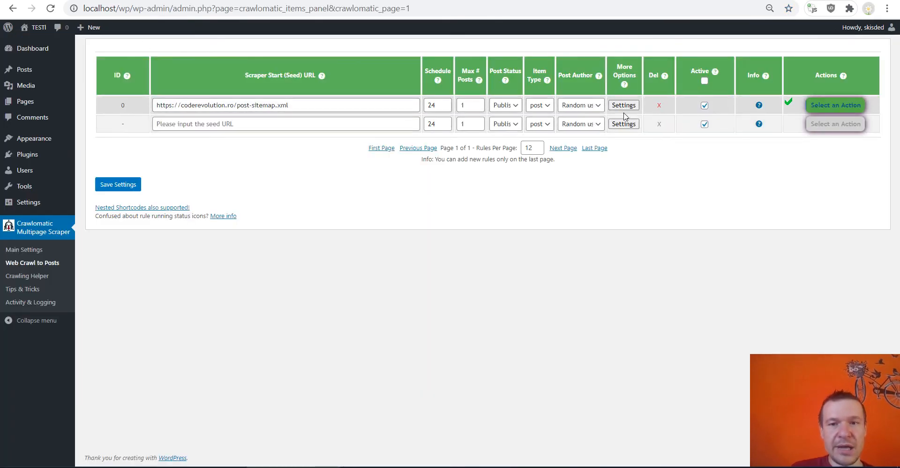
{"action": "left_click", "coordinate": [624, 105]}
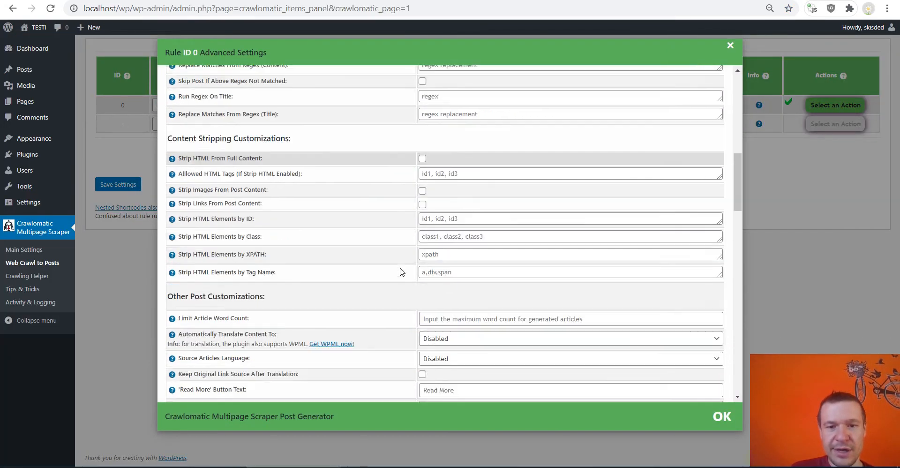
{"action": "scroll", "scroll_direction": "up", "scroll_amount": 3}
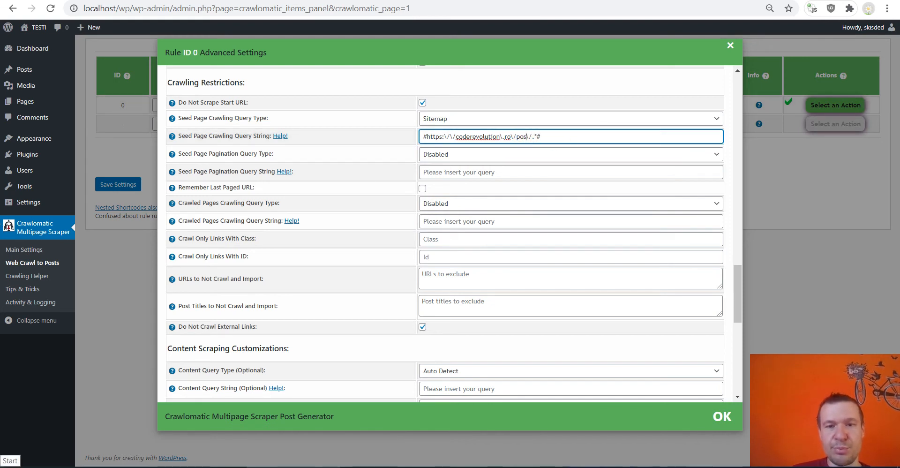
{"action": "key", "text": "Backspace"}
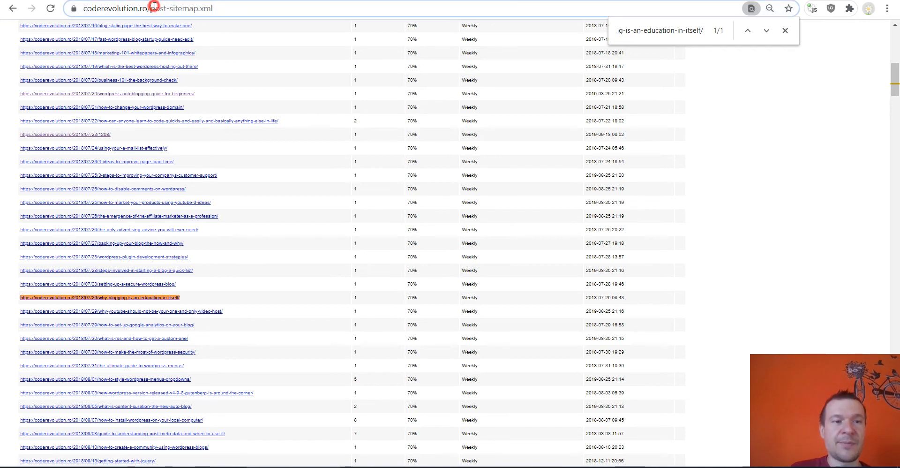
Step: Go to the coderevolution.ro/sitemap.xml index listing its 12 sitemaps
{"action": "left_click", "coordinate": [150, 8]}
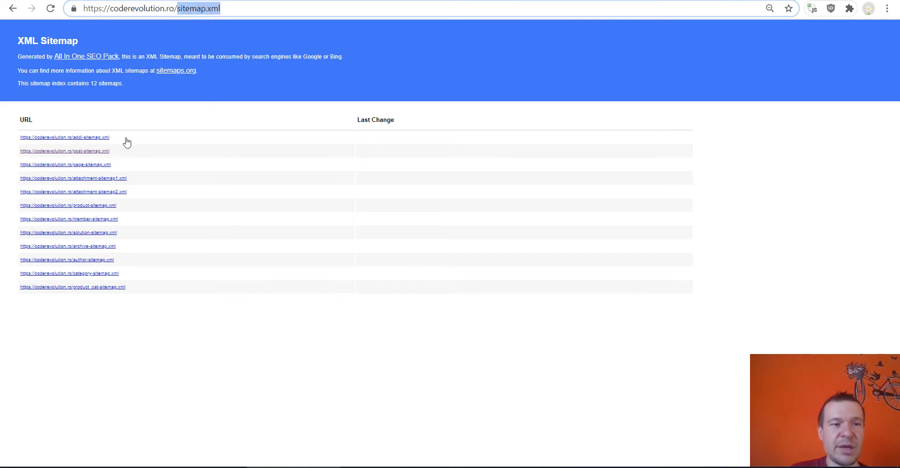
{"action": "mouse_move", "coordinate": [82, 290]}
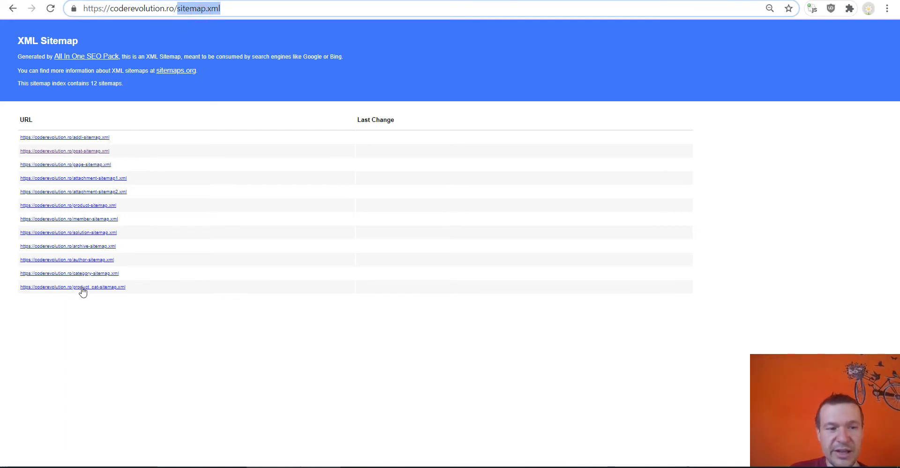
{"action": "mouse_move", "coordinate": [3, 299]}
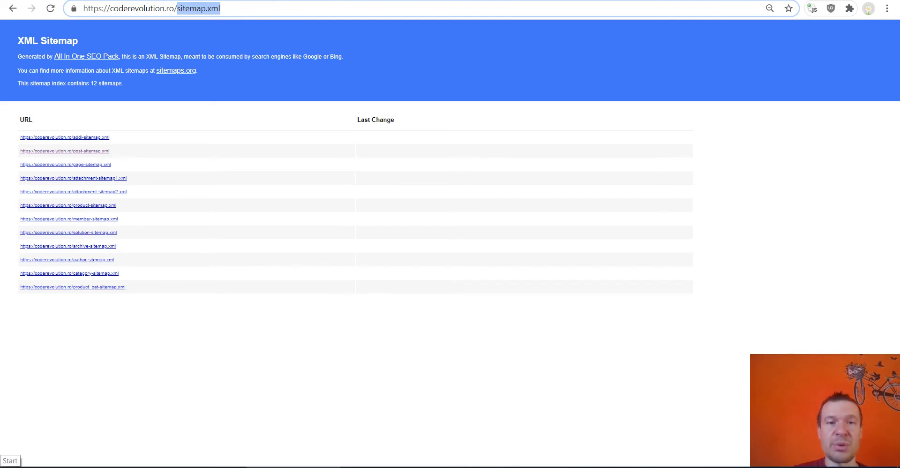
{"action": "mouse_move", "coordinate": [320, 268]}
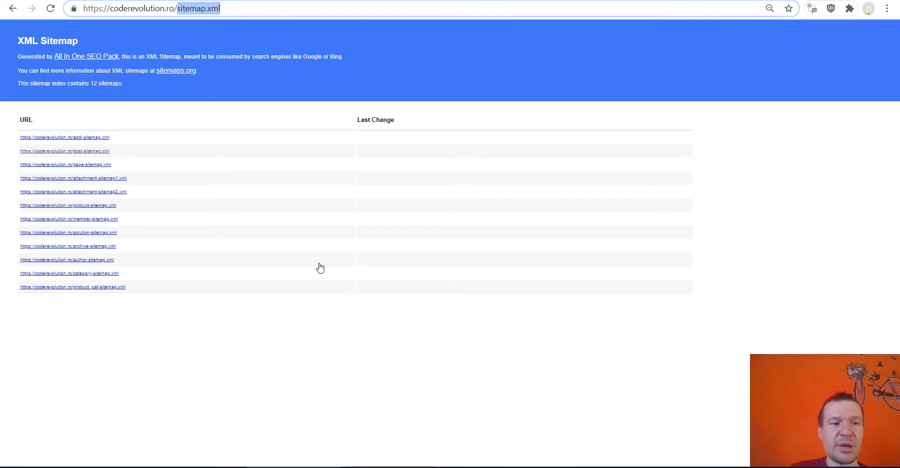
{"action": "mouse_move", "coordinate": [89, 174]}
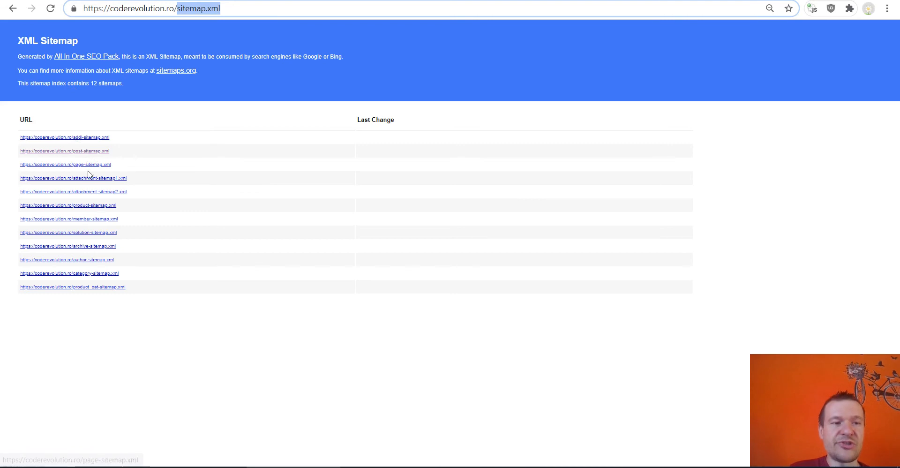
{"action": "mouse_move", "coordinate": [33, 194]}
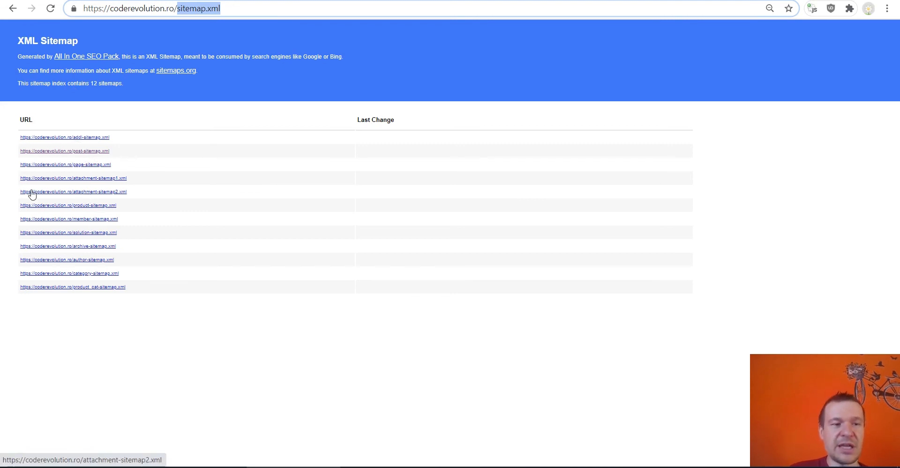
{"action": "mouse_move", "coordinate": [8, 353]}
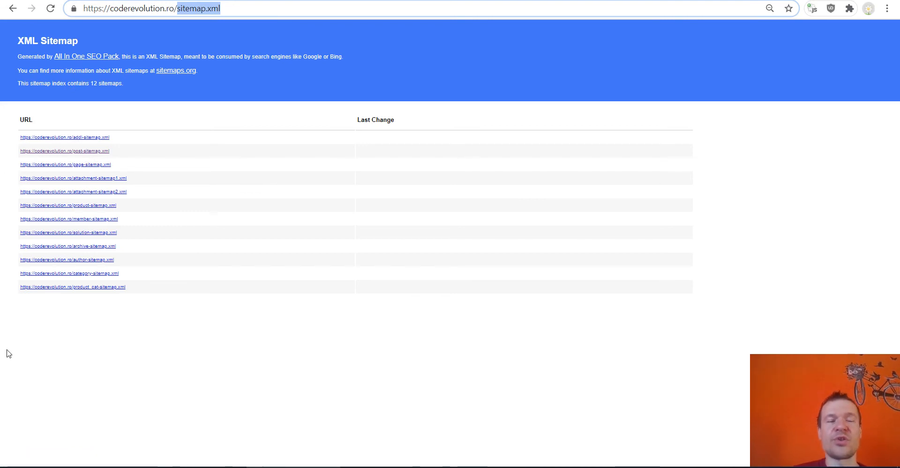
{"action": "mouse_move", "coordinate": [73, 322]}
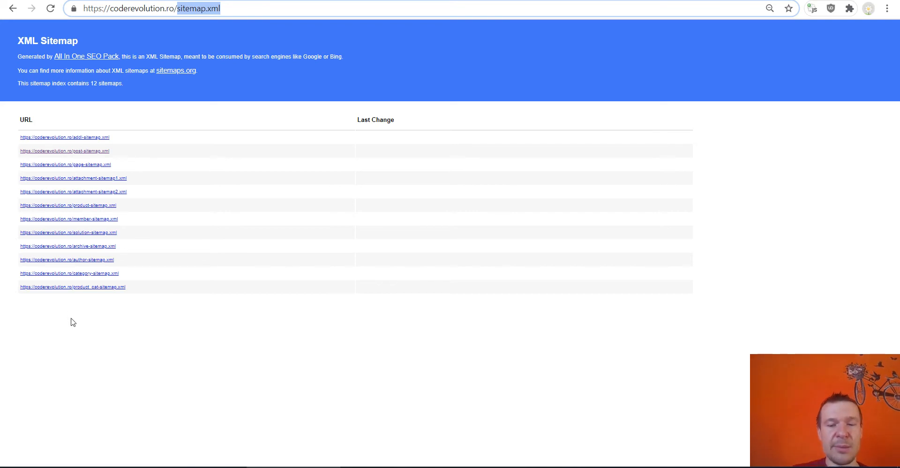
{"action": "mouse_move", "coordinate": [97, 315]}
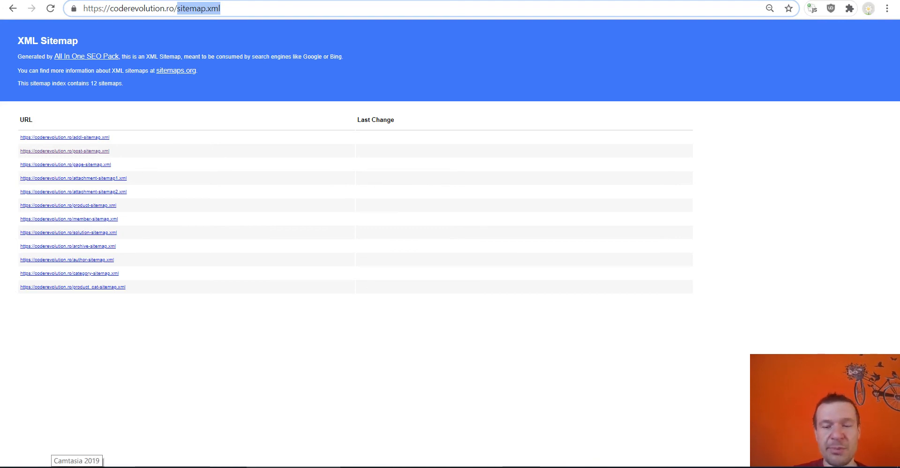
{"action": "mouse_move", "coordinate": [166, 149]}
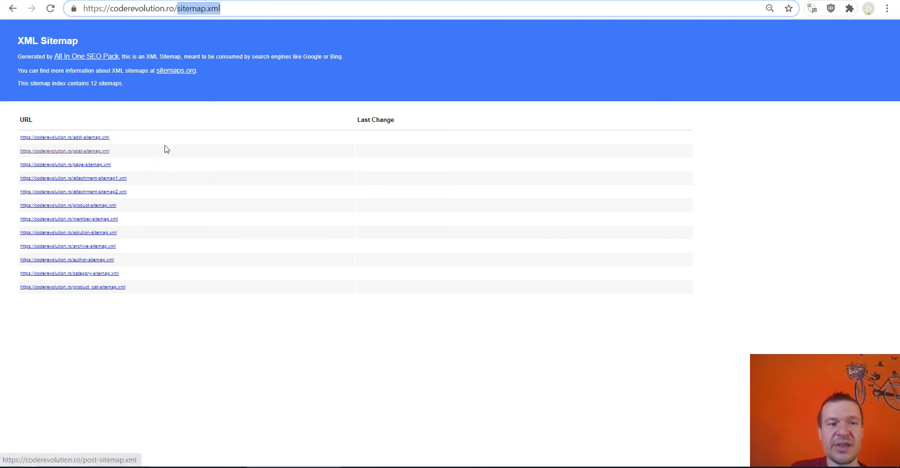
{"action": "mouse_move", "coordinate": [222, 13]}
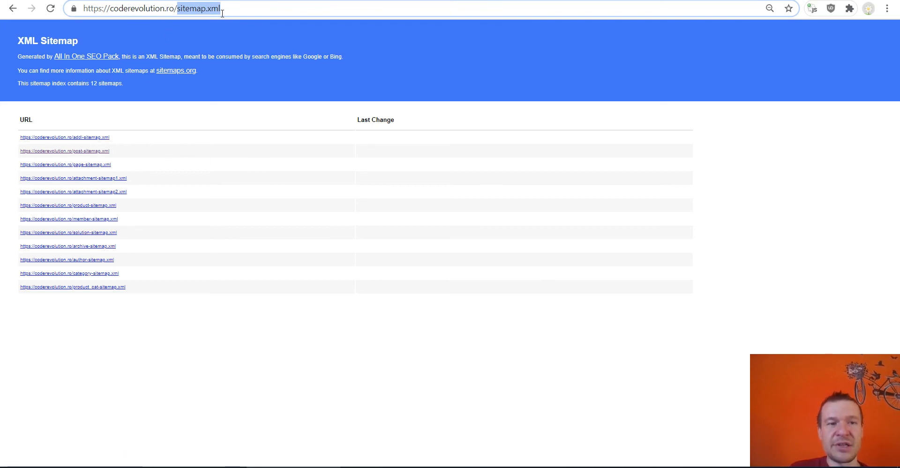
{"action": "mouse_move", "coordinate": [83, 141]}
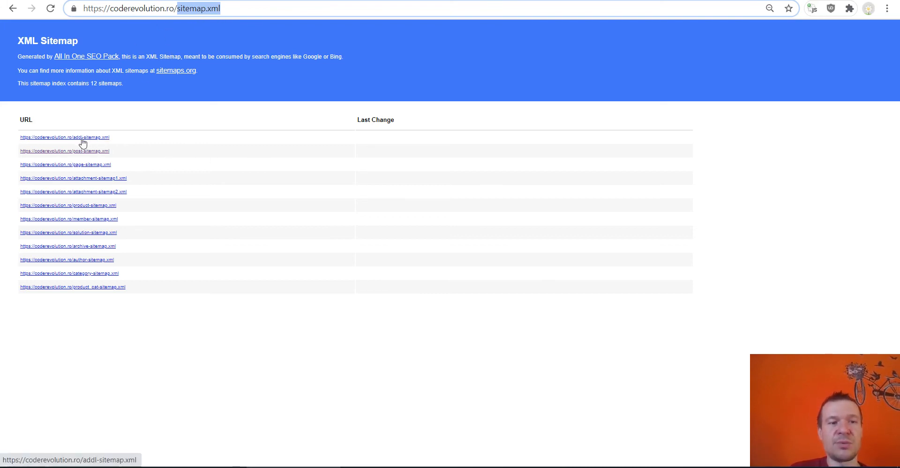
{"action": "mouse_move", "coordinate": [77, 282]}
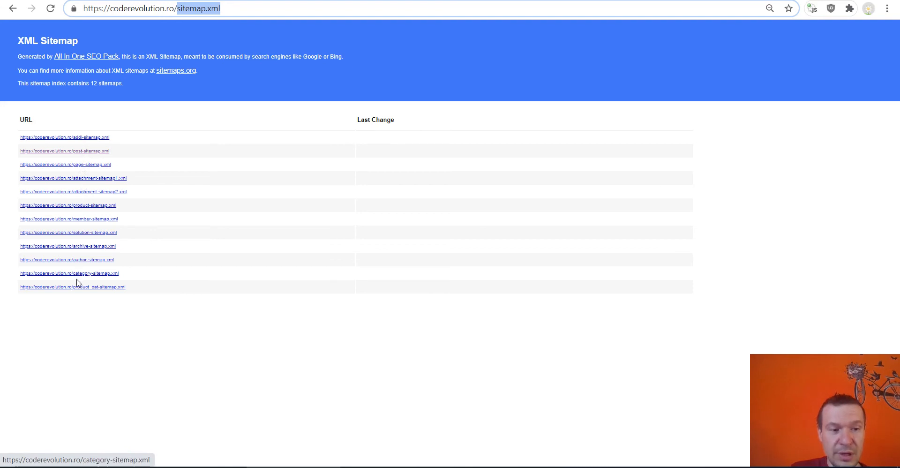
{"action": "mouse_move", "coordinate": [7, 278]}
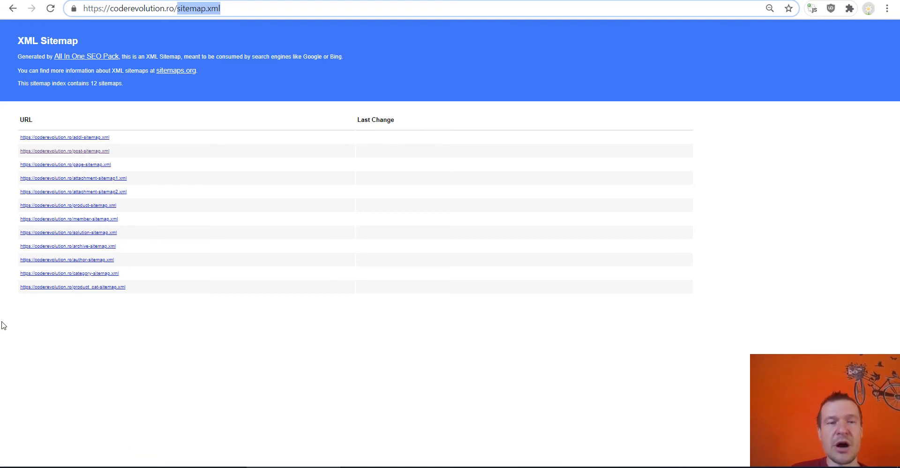
{"action": "mouse_move", "coordinate": [86, 171]}
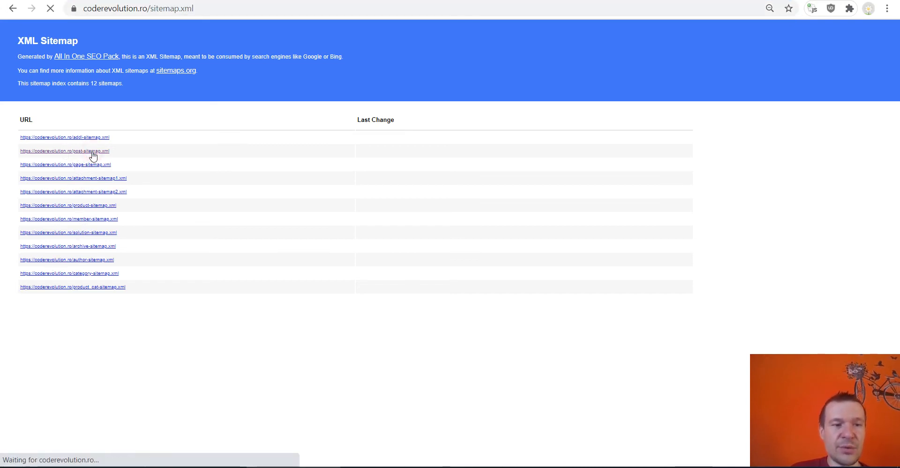
Step: Open post-sitemap.xml and scroll through its list of 416 post URLs
{"action": "left_click", "coordinate": [64, 151]}
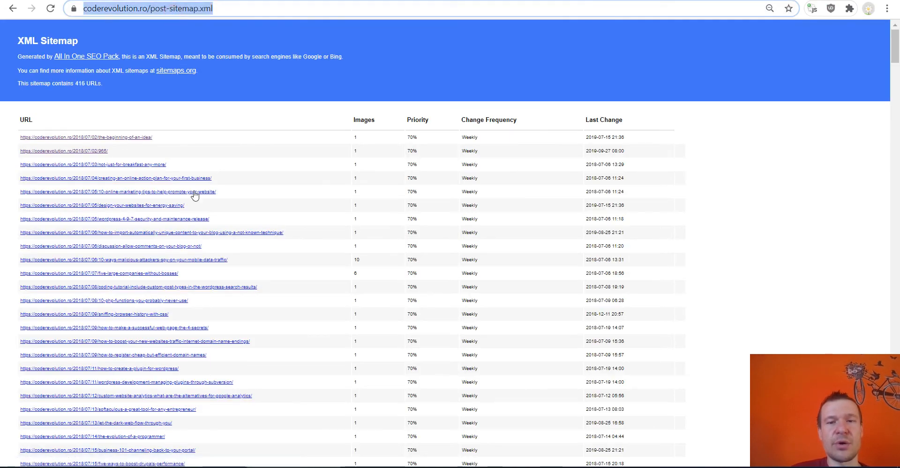
{"action": "scroll", "scroll_direction": "down", "scroll_amount": 3}
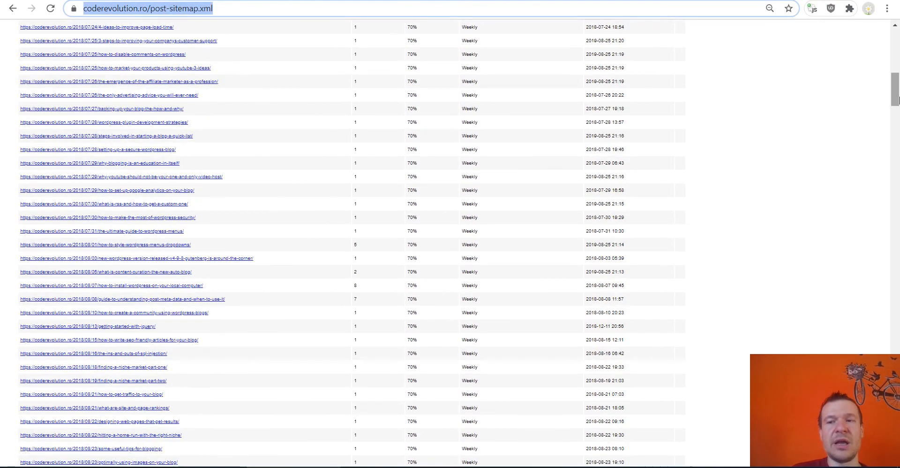
{"action": "scroll", "scroll_direction": "down", "scroll_amount": 3}
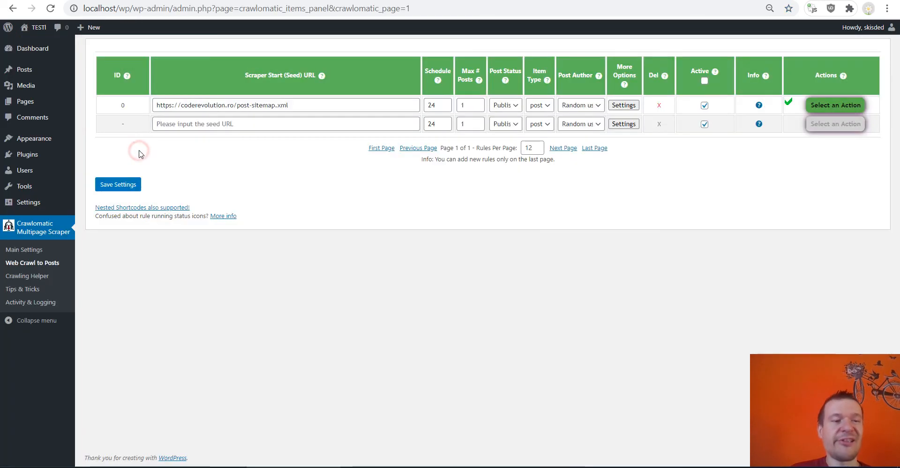
{"action": "mouse_move", "coordinate": [342, 177]}
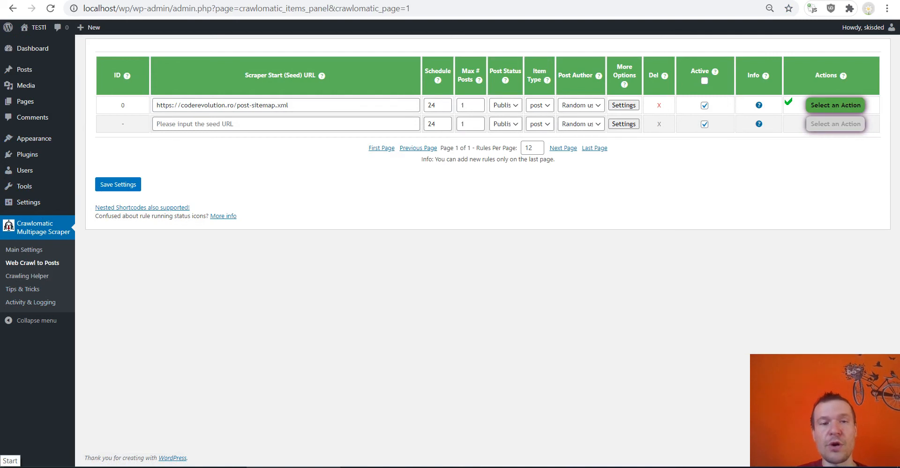
{"action": "mouse_move", "coordinate": [84, 425]}
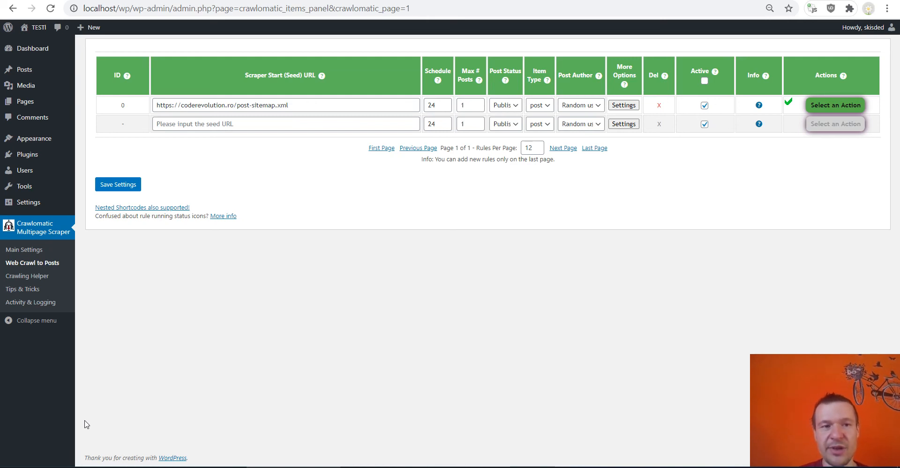
{"action": "mouse_move", "coordinate": [183, 214]}
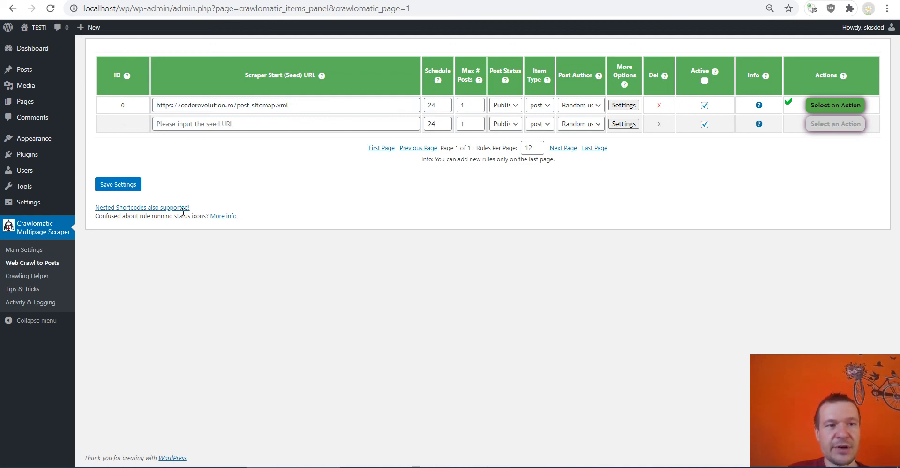
{"action": "mouse_move", "coordinate": [38, 27]}
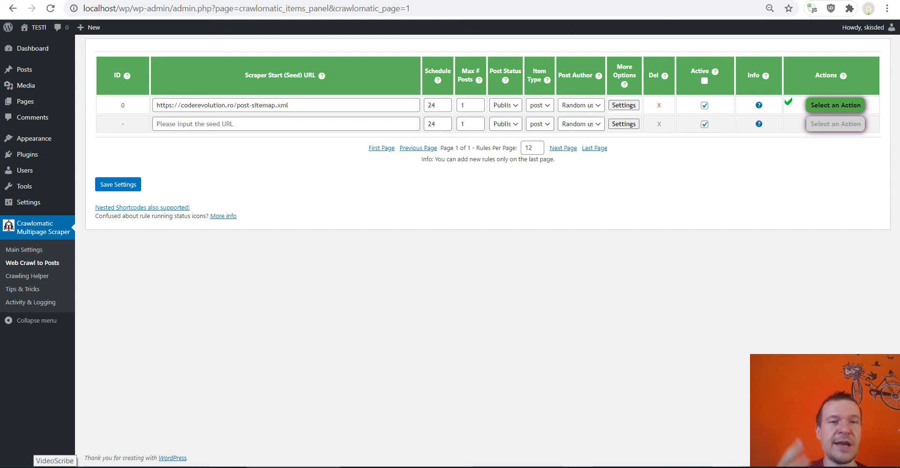
{"action": "mouse_move", "coordinate": [64, 458]}
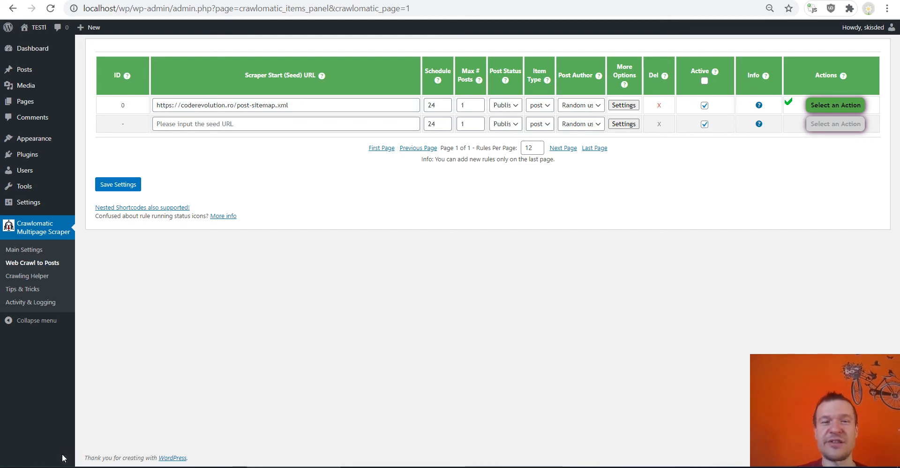